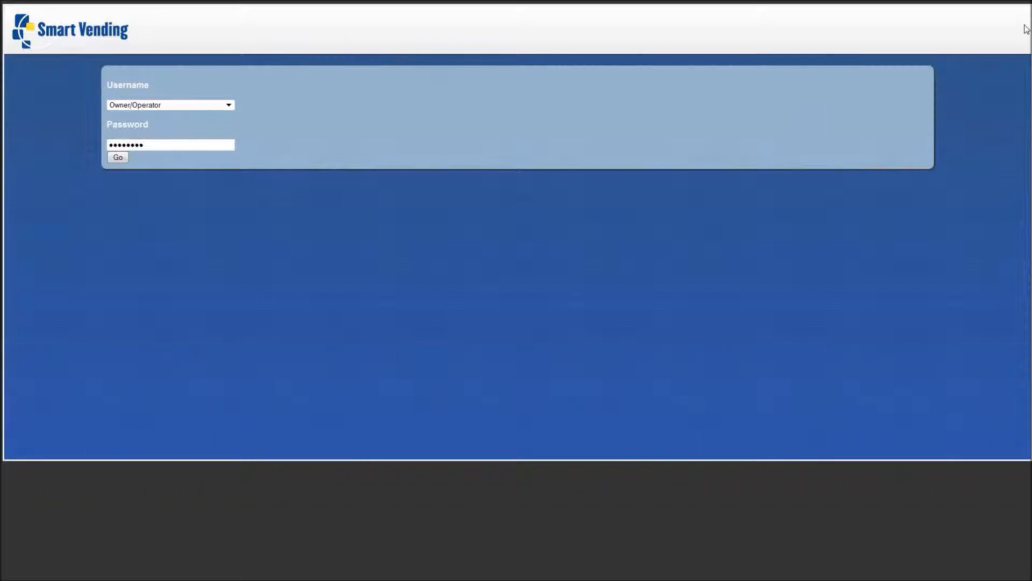
mouse_move(153, 124)
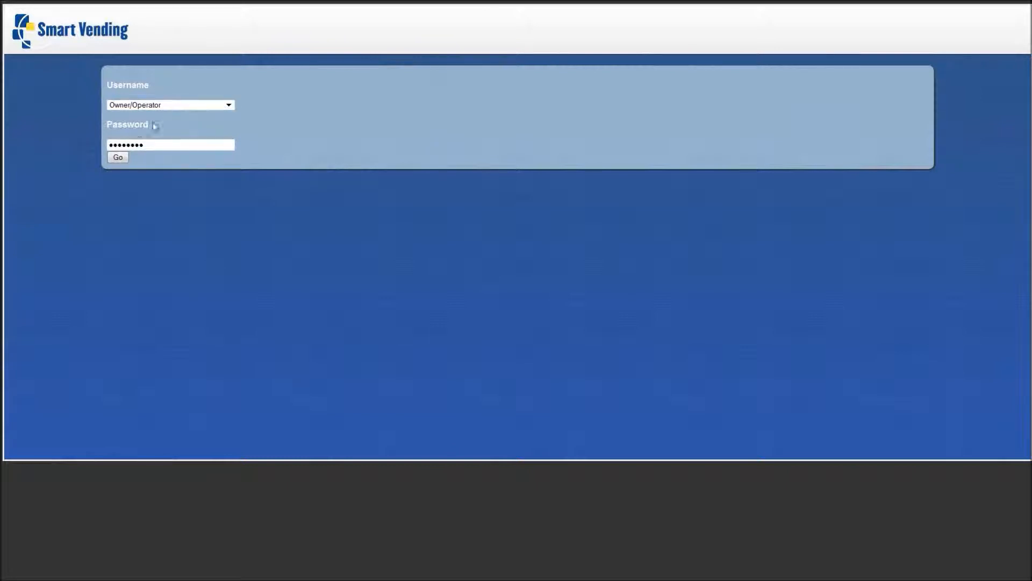
Log in as Owner/Operator to reach the All Machines sales and revenue dashboard
left_click(119, 157)
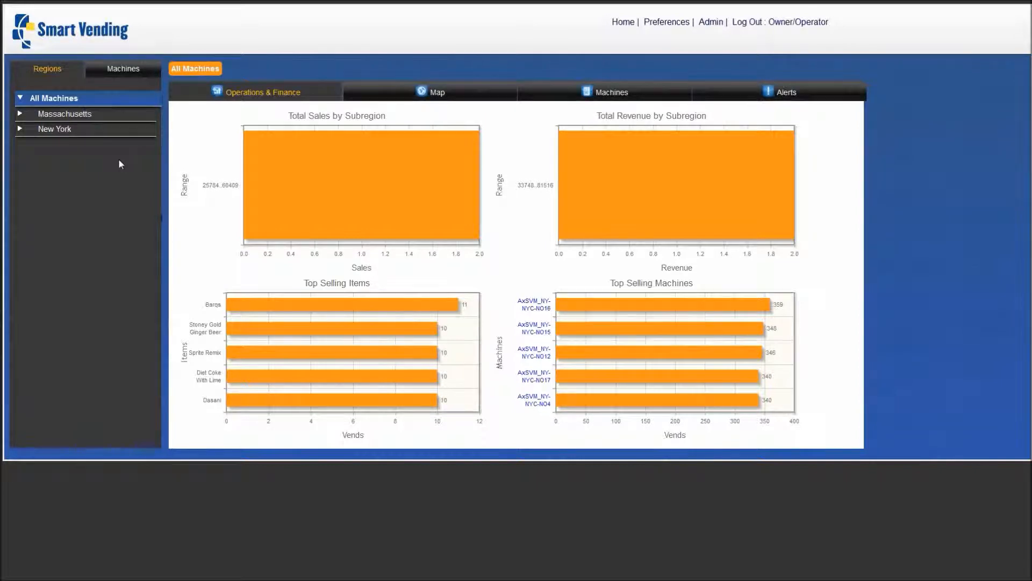
mouse_move(127, 170)
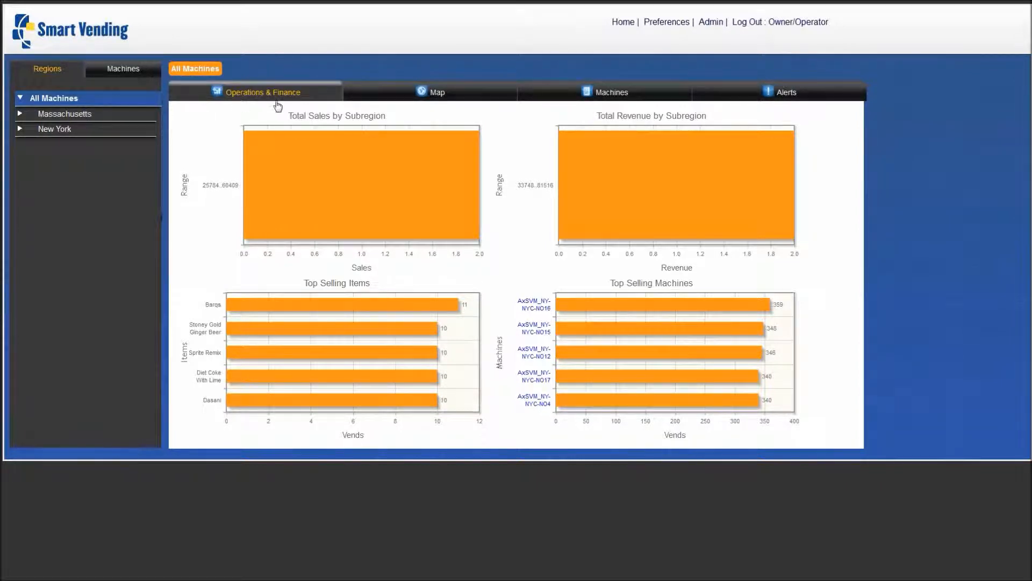
mouse_move(637, 122)
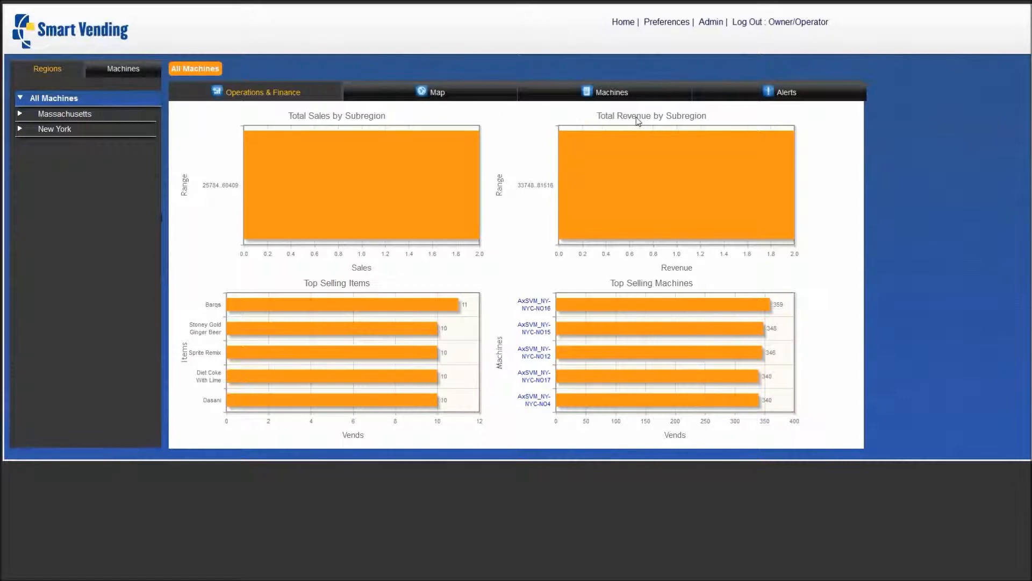
mouse_move(577, 268)
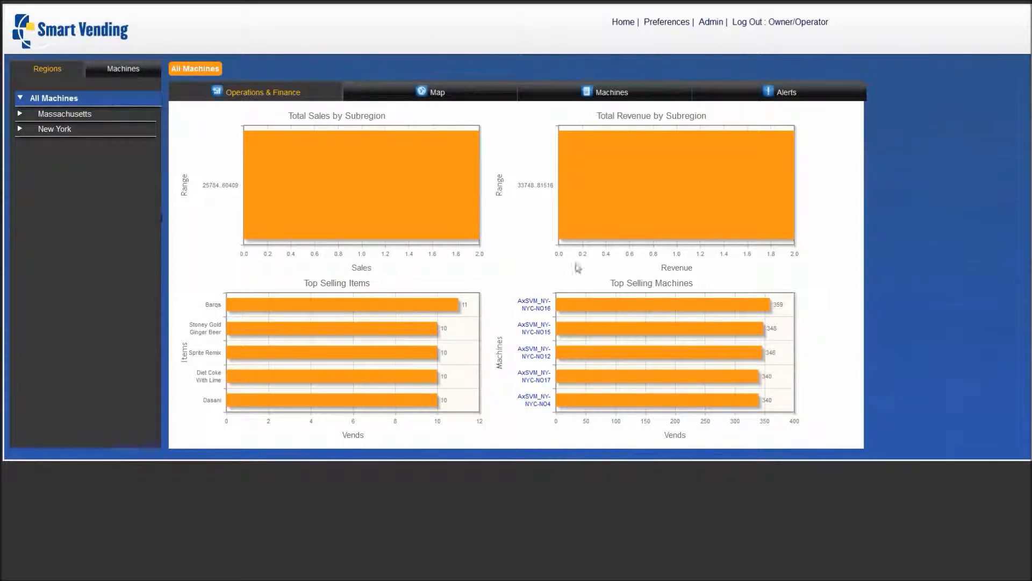
mouse_move(642, 289)
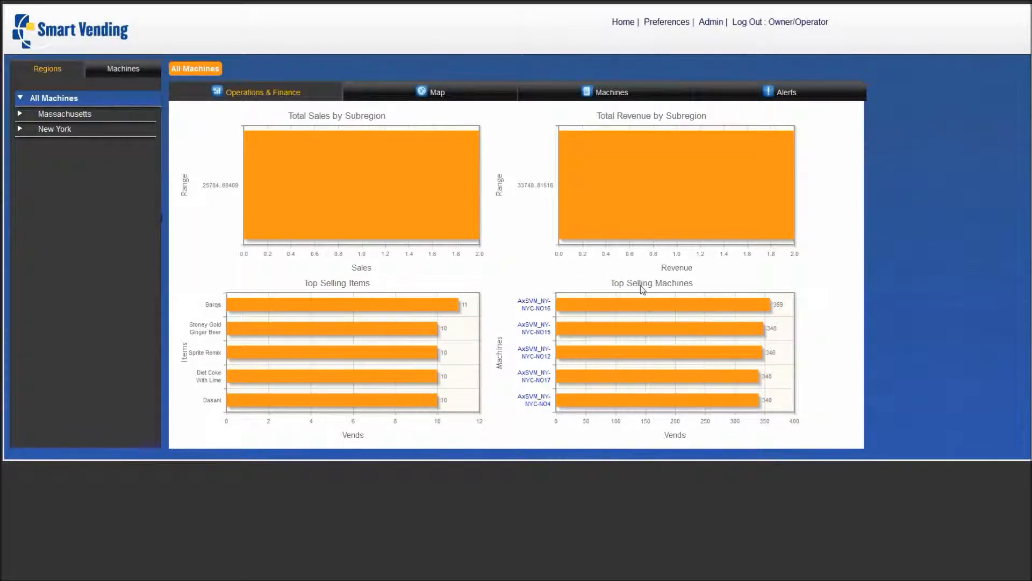
mouse_move(556, 264)
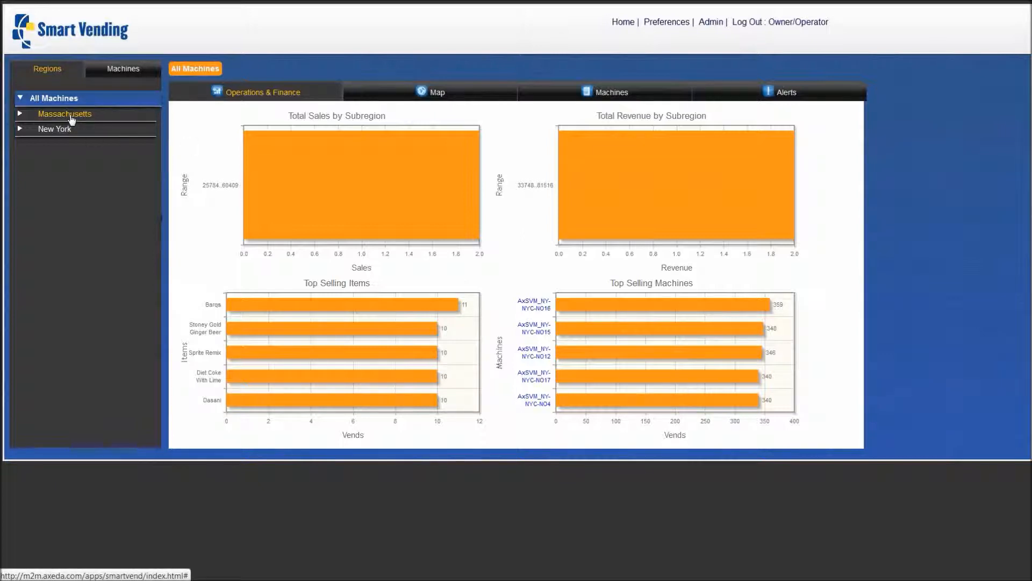
Filter the dashboard to the Massachusetts region from the Regions tree
left_click(65, 113)
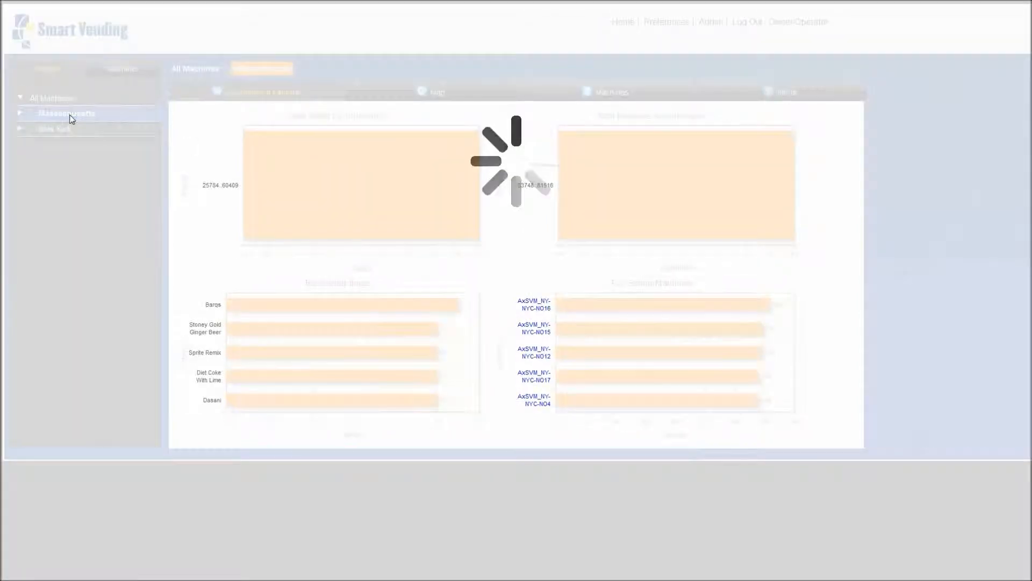
left_click(65, 113)
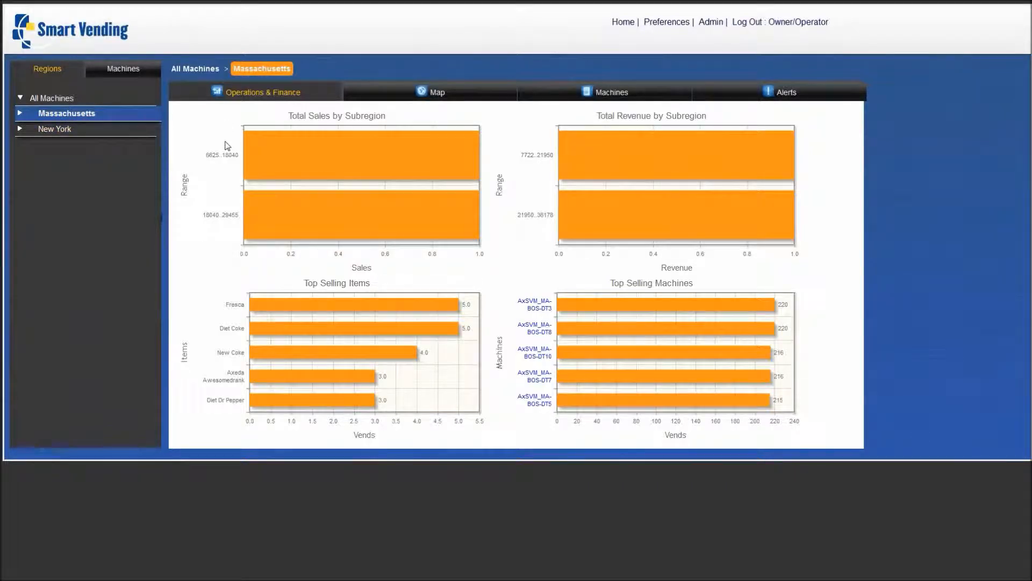
mouse_move(407, 91)
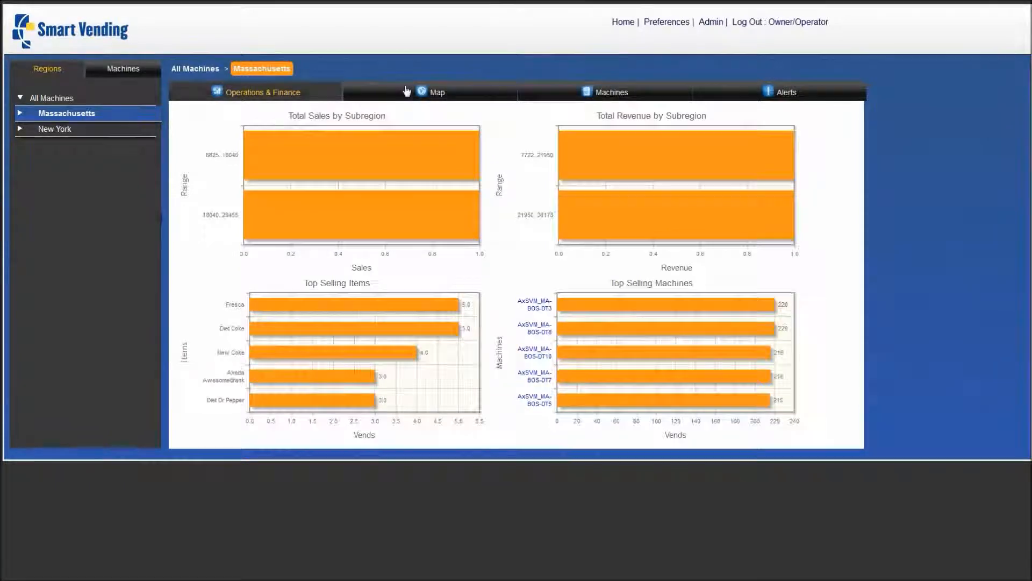
Show the Massachusetts machines map and reveal the State Library marker's 24 Beacon Street address
left_click(436, 91)
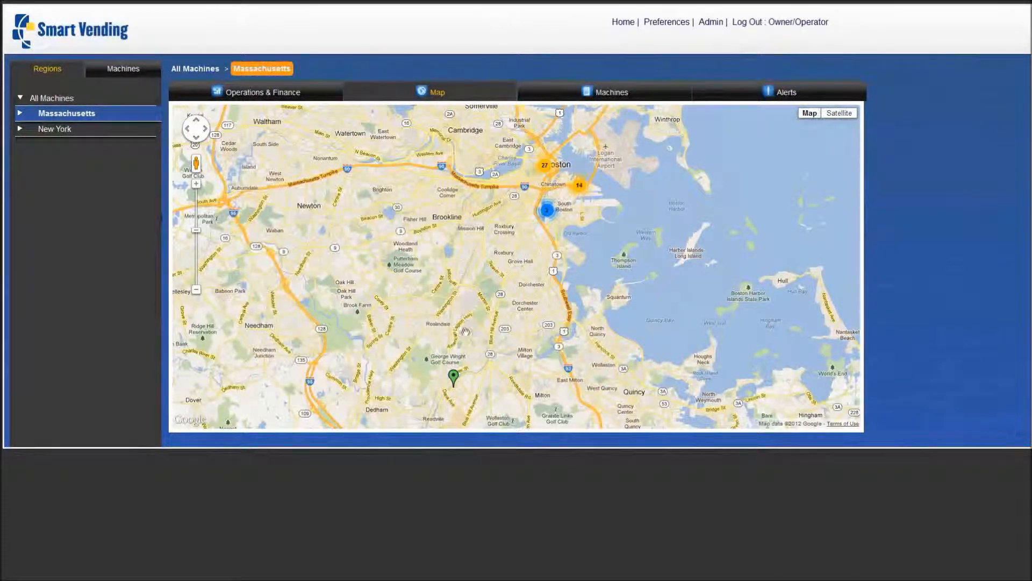
left_click(453, 378)
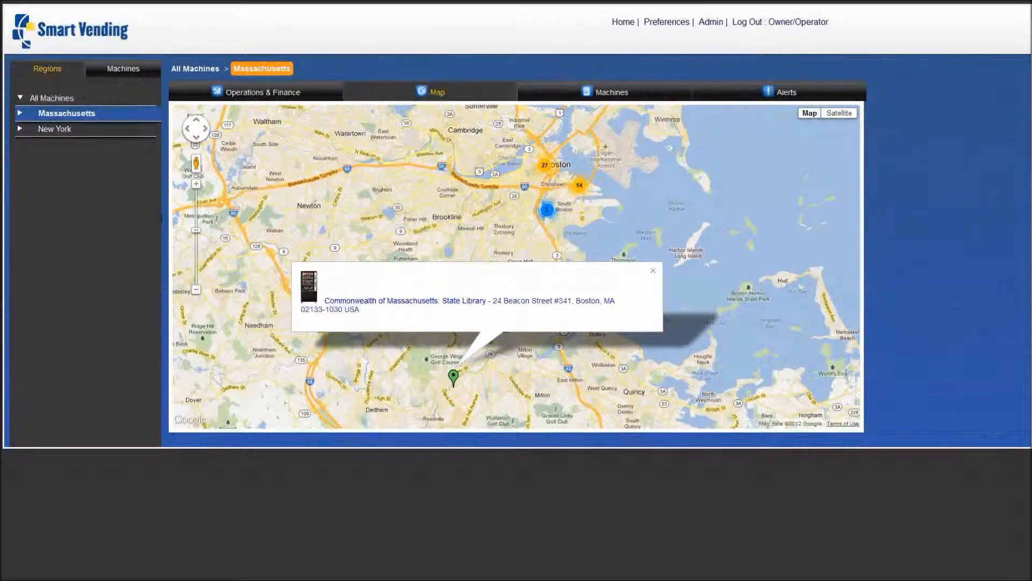
List the 77 Massachusetts machines with serial numbers, balances and total revenue
left_click(609, 91)
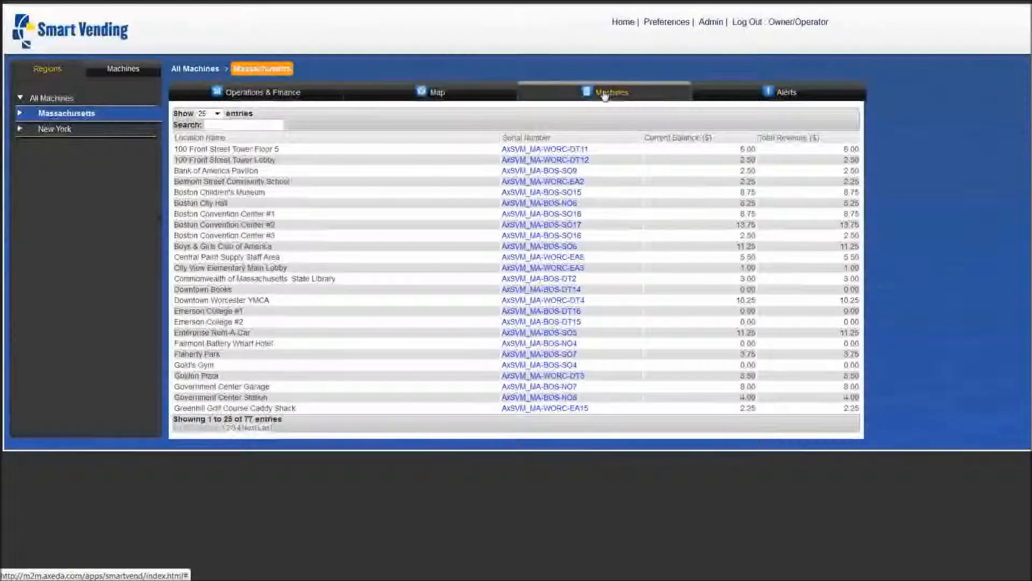
mouse_move(545, 110)
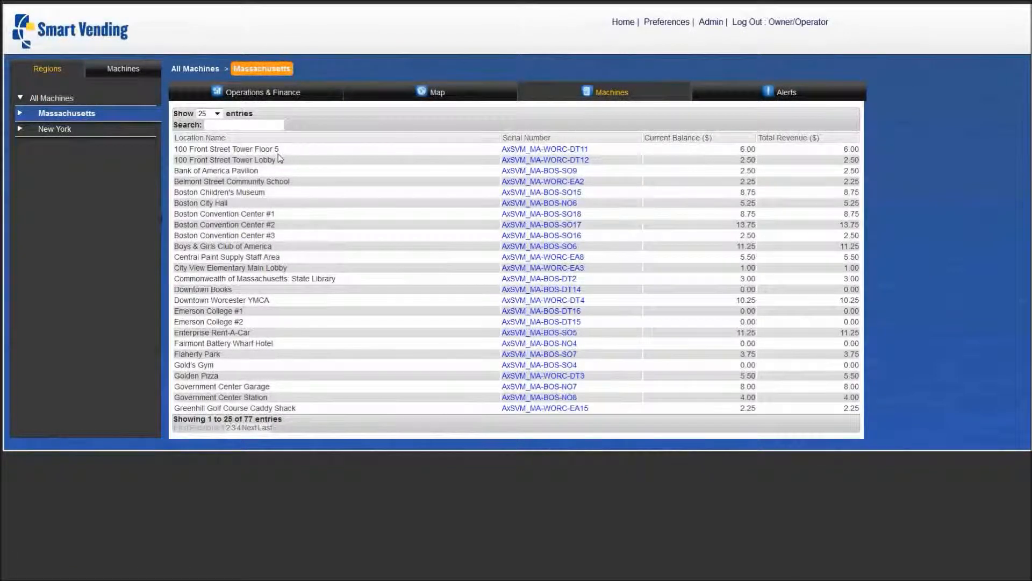
mouse_move(285, 156)
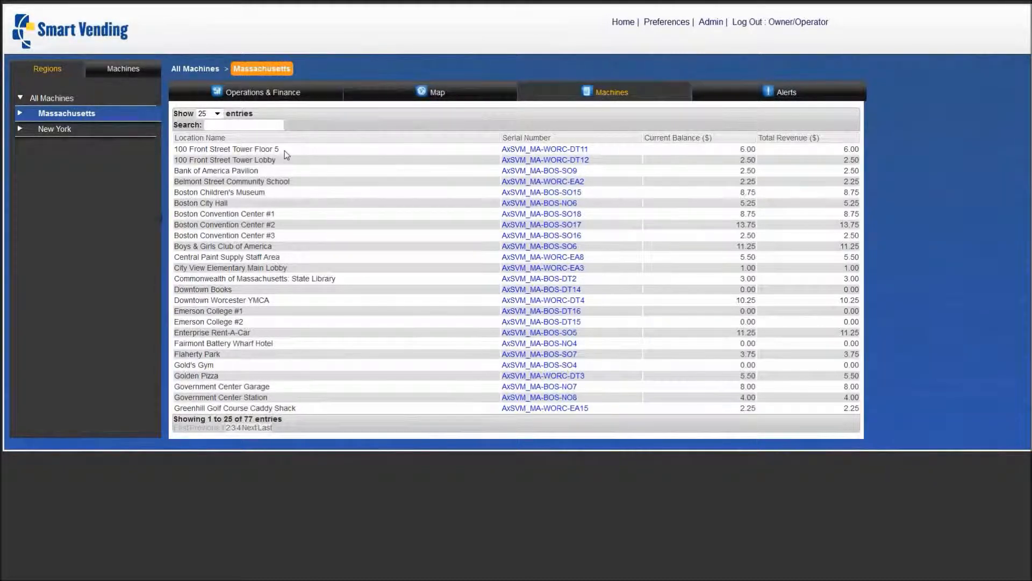
mouse_move(517, 156)
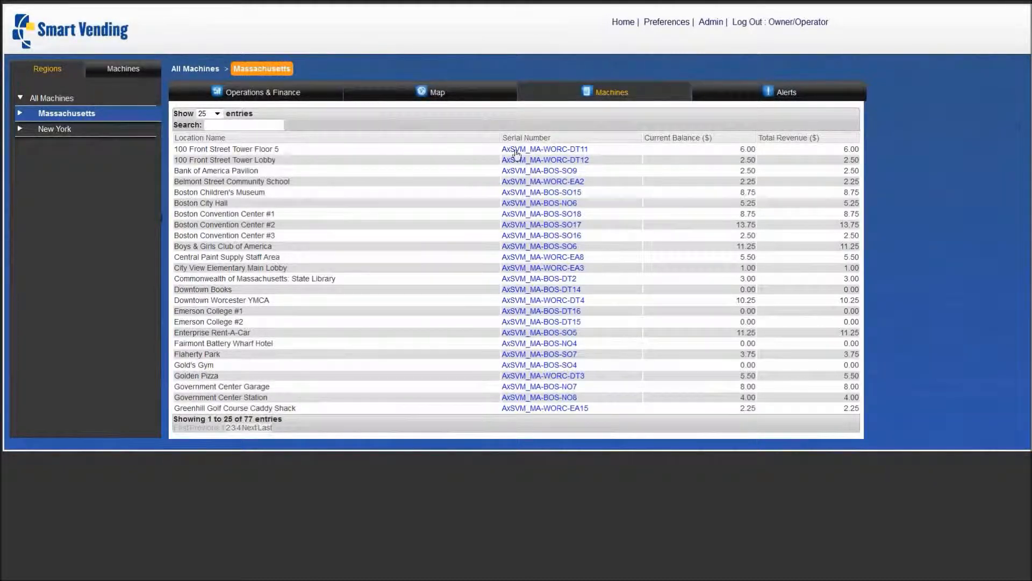
mouse_move(687, 154)
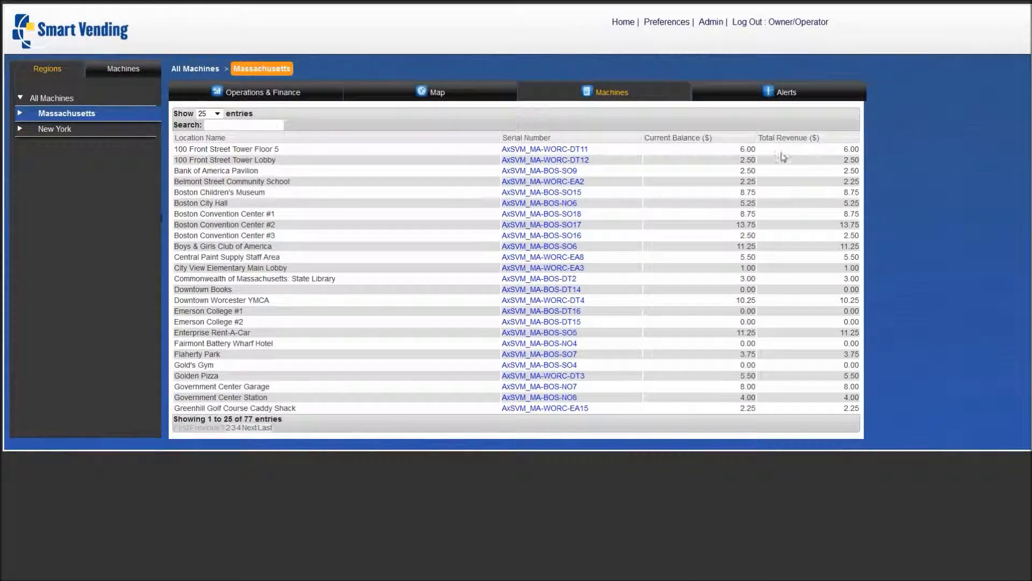
mouse_move(405, 150)
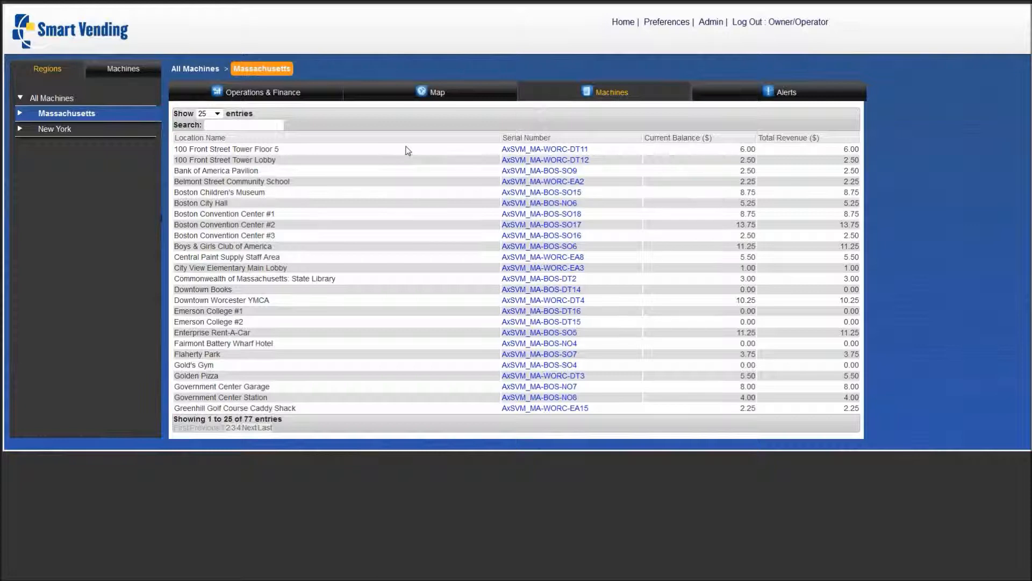
mouse_move(410, 152)
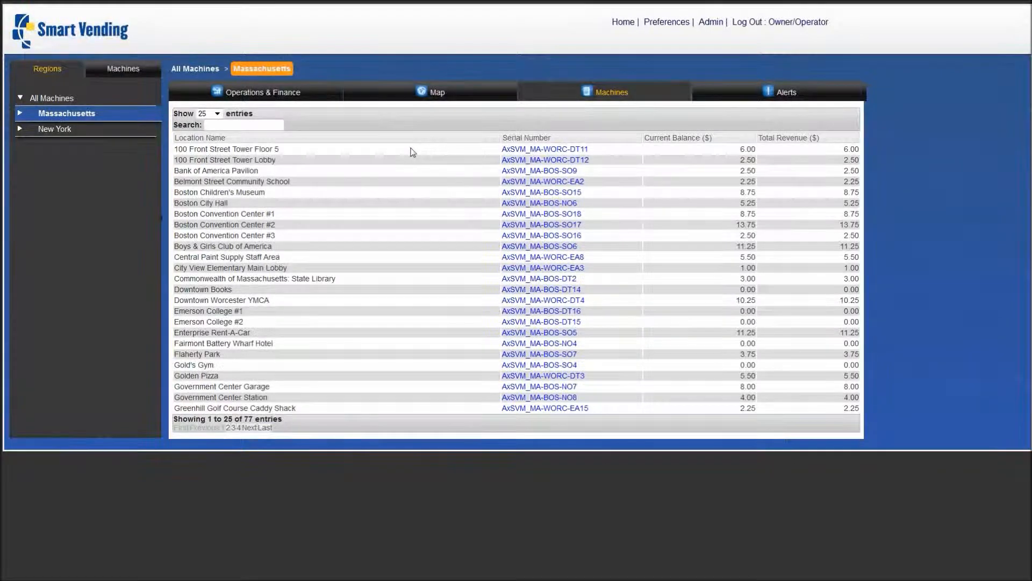
Browse Massachusetts alerts by machine count, suspicious collections and count by type
left_click(785, 92)
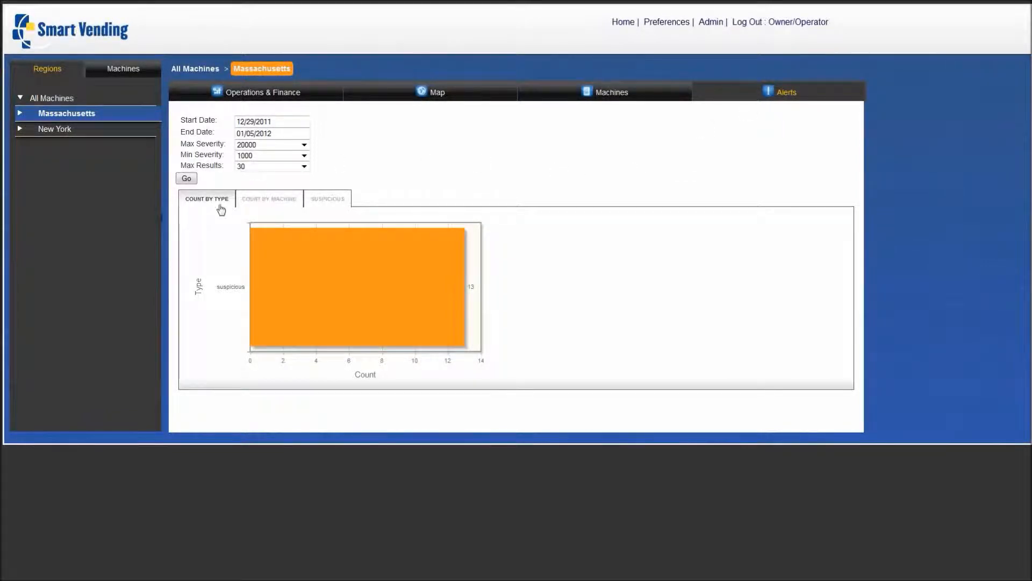
left_click(269, 198)
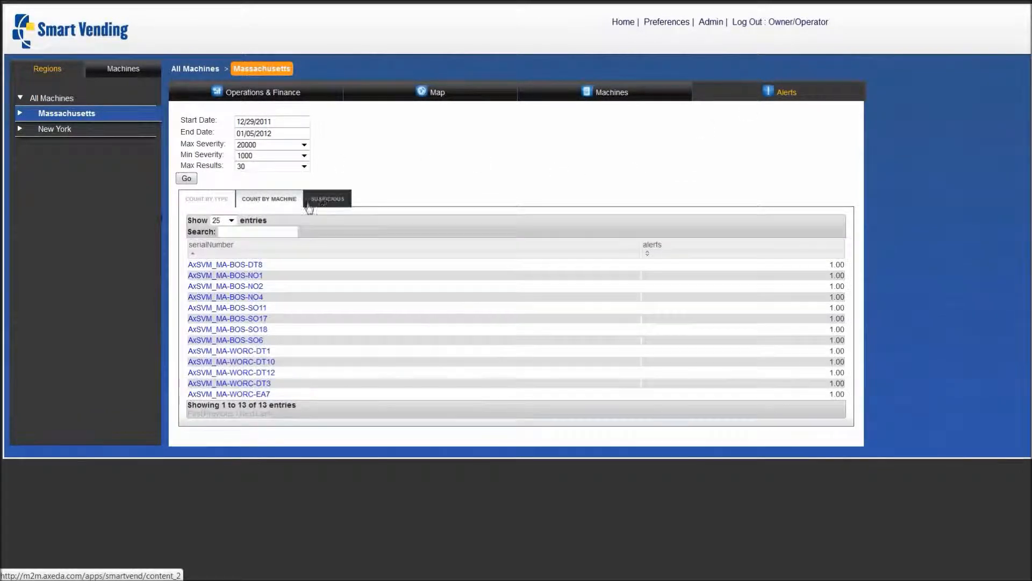
left_click(326, 199)
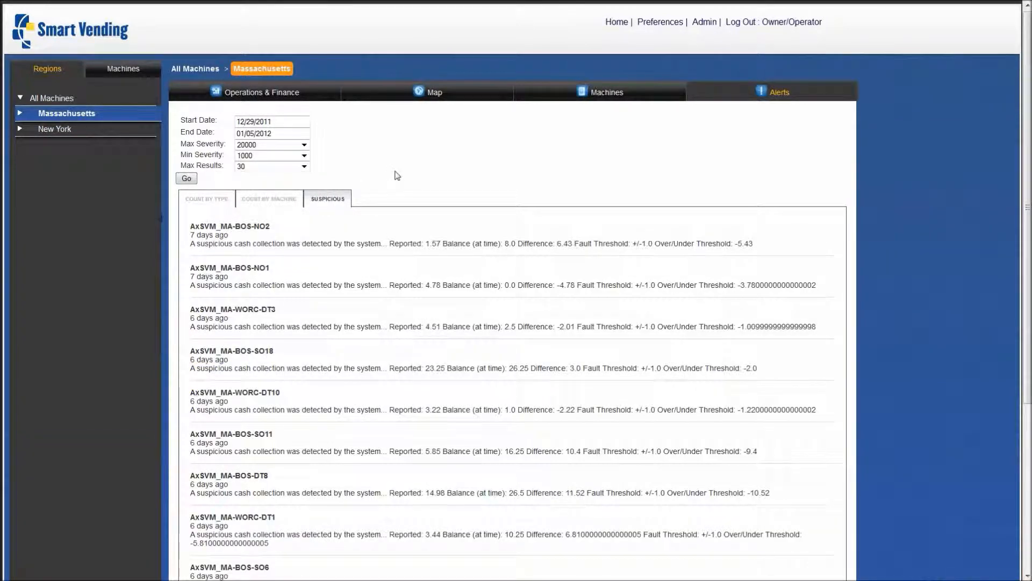
left_click(206, 197)
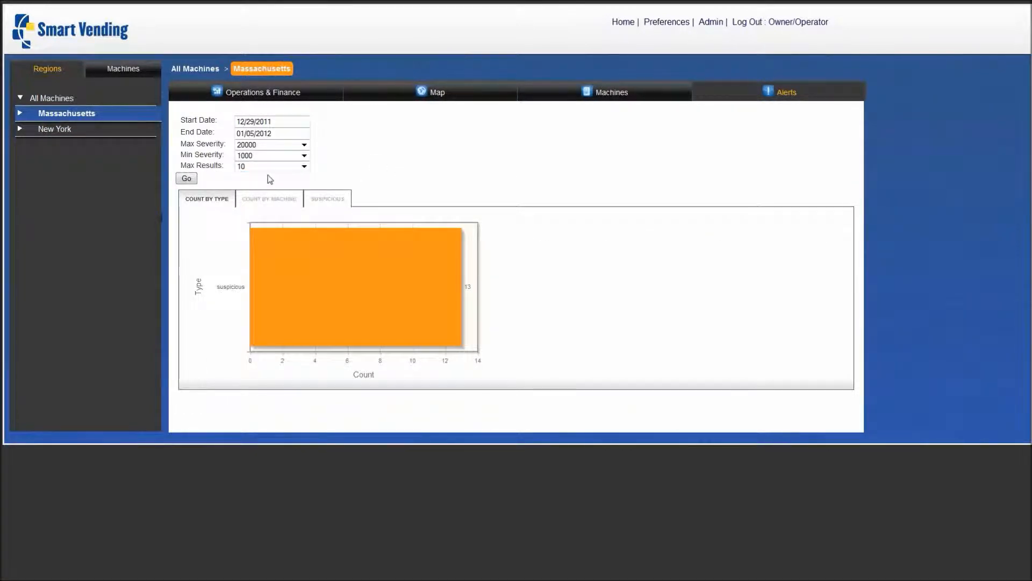
mouse_move(202, 152)
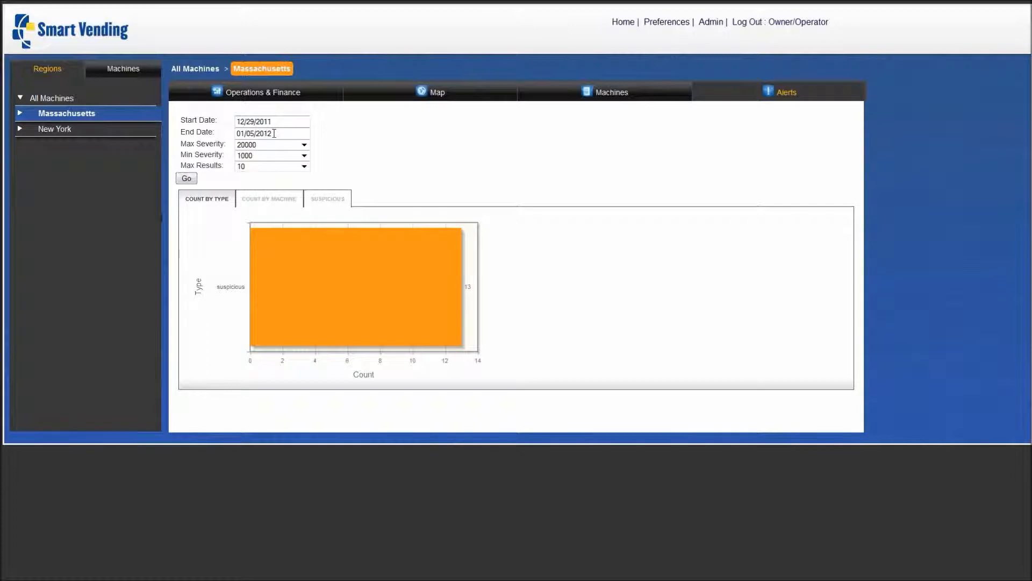
Rerun the alert query with edited dates and open the AxSVM_MA-BOS-NO2 suspicious alert
left_click(271, 132)
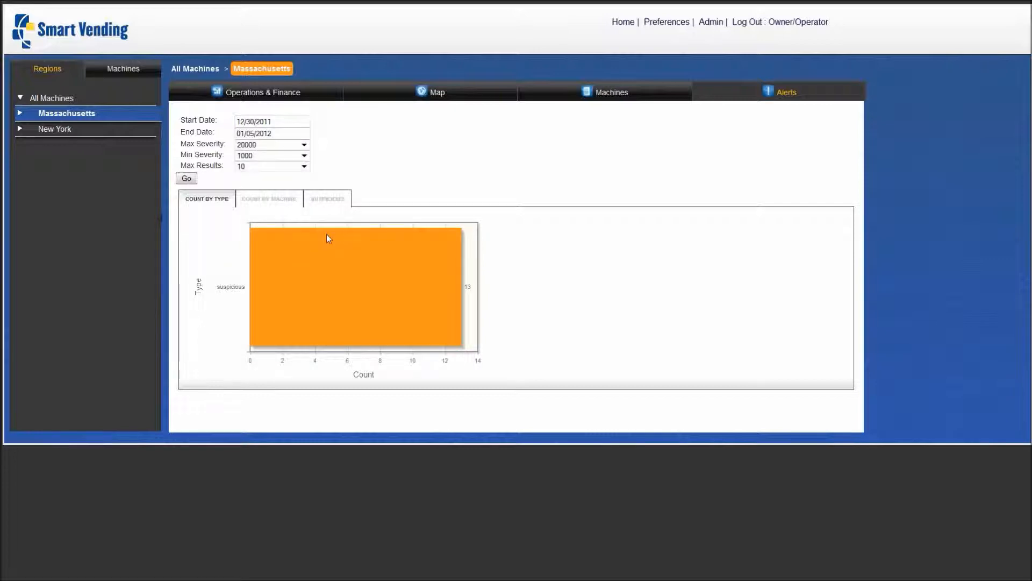
left_click(186, 179)
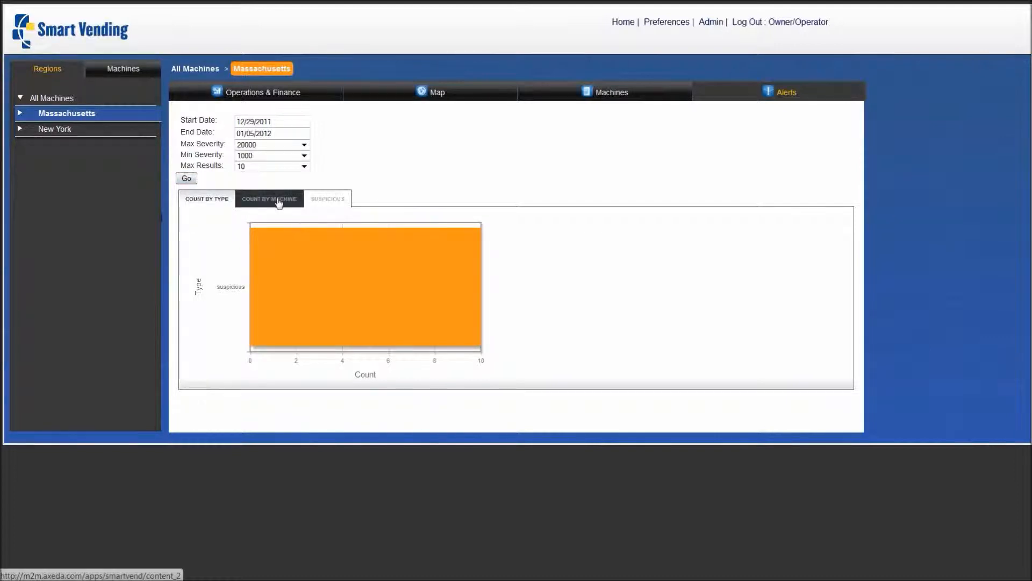
left_click(327, 199)
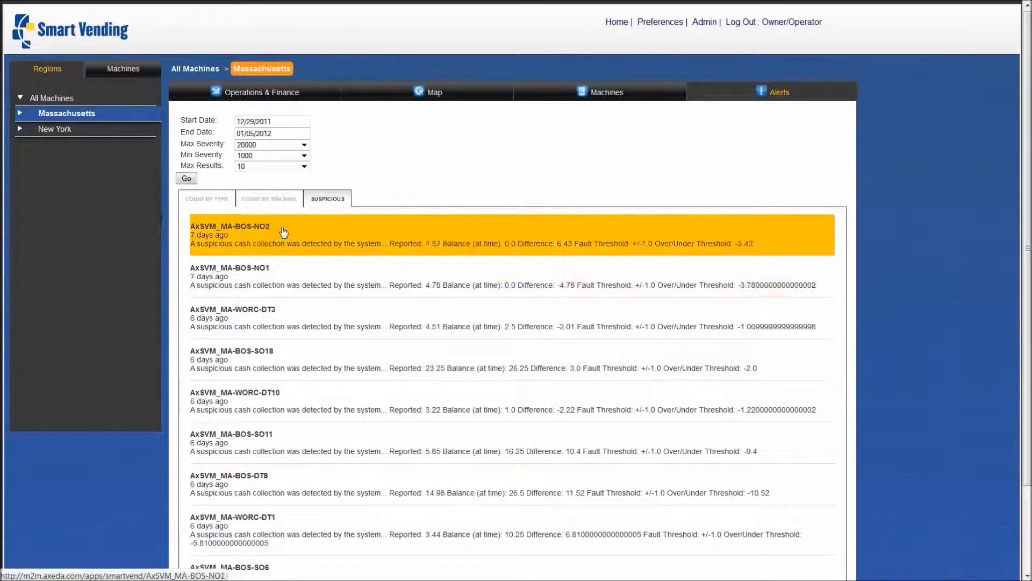
left_click(122, 69)
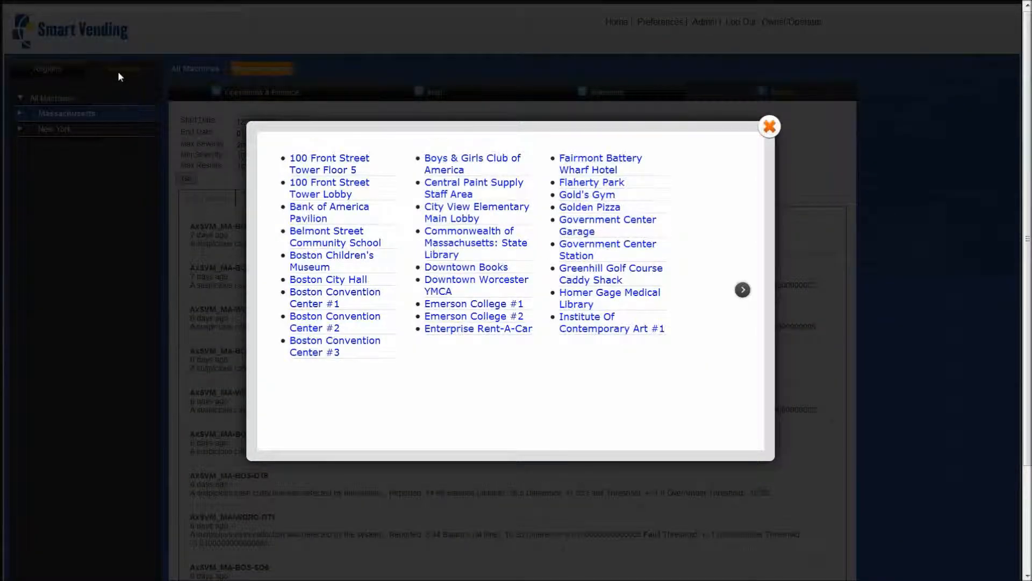
mouse_move(715, 298)
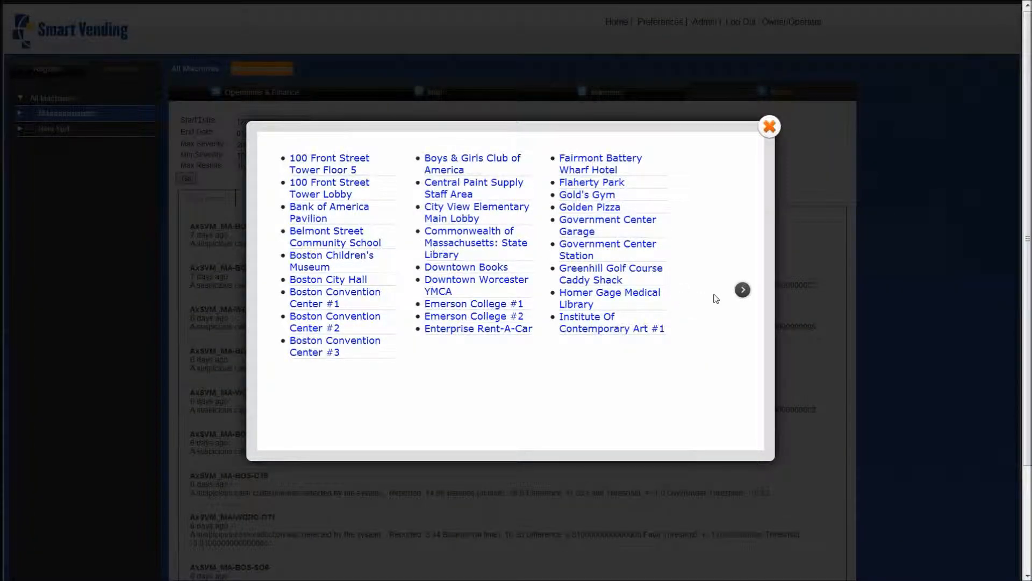
mouse_move(670, 272)
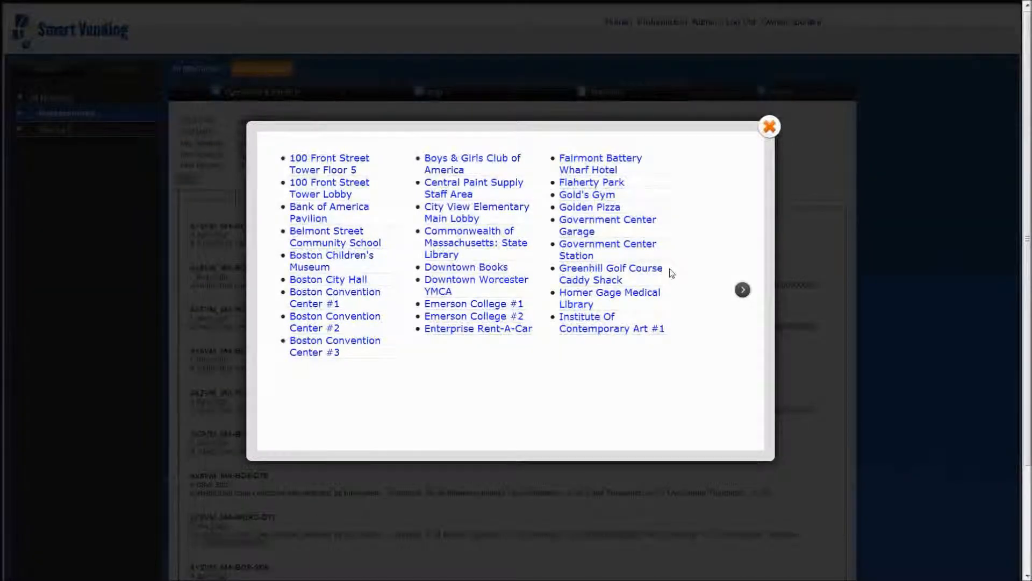
Open the 100 Front Street Tower Floor 5 machine and compare Mr Pibb against Crystal Pepsi
left_click(769, 126)
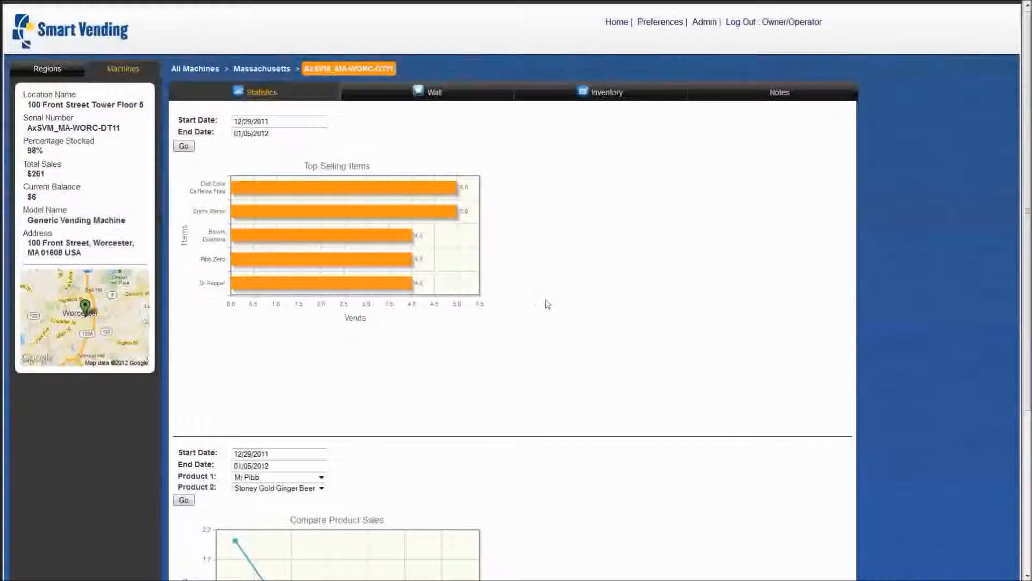
mouse_move(568, 330)
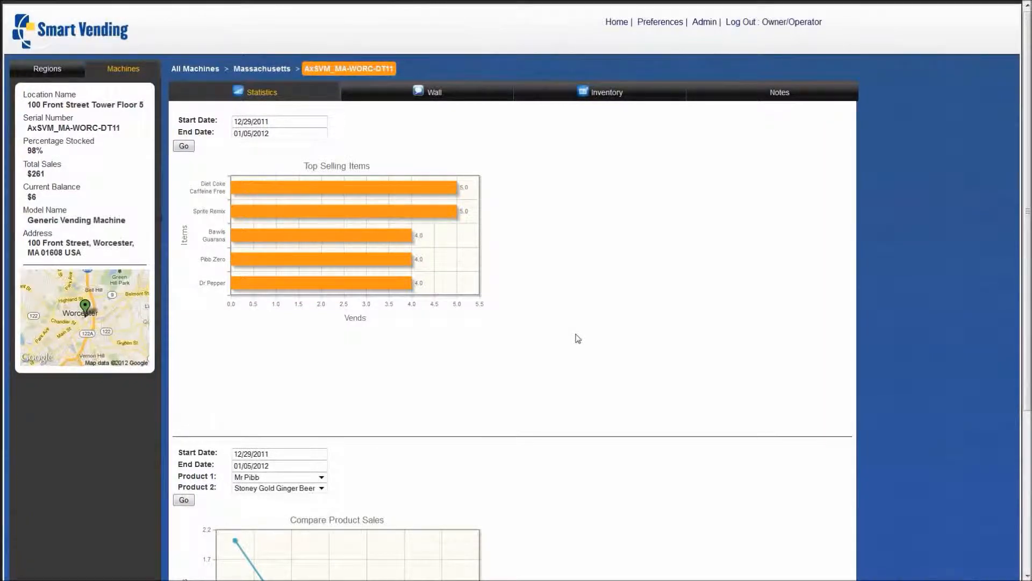
left_click(278, 487)
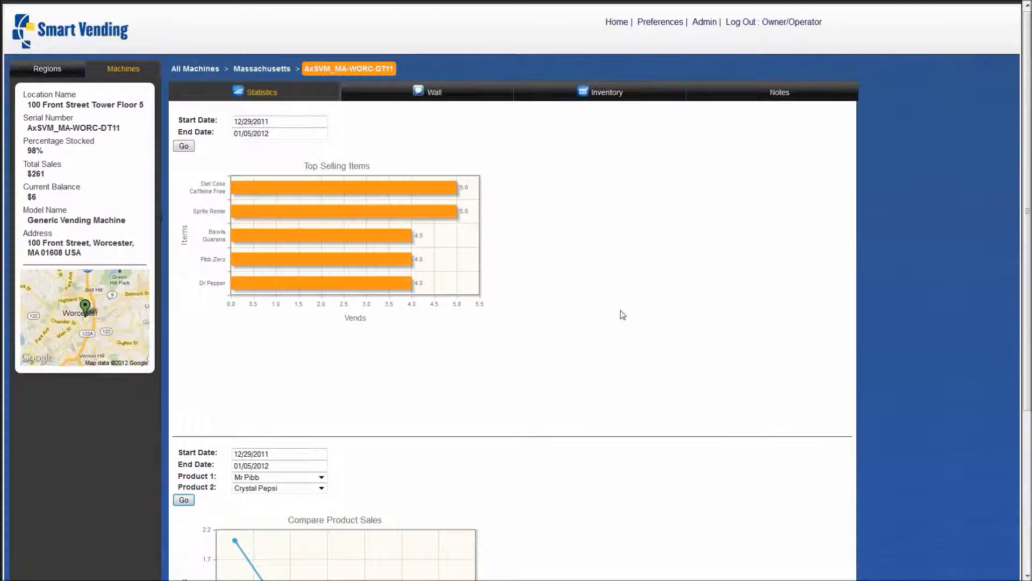
mouse_move(488, 148)
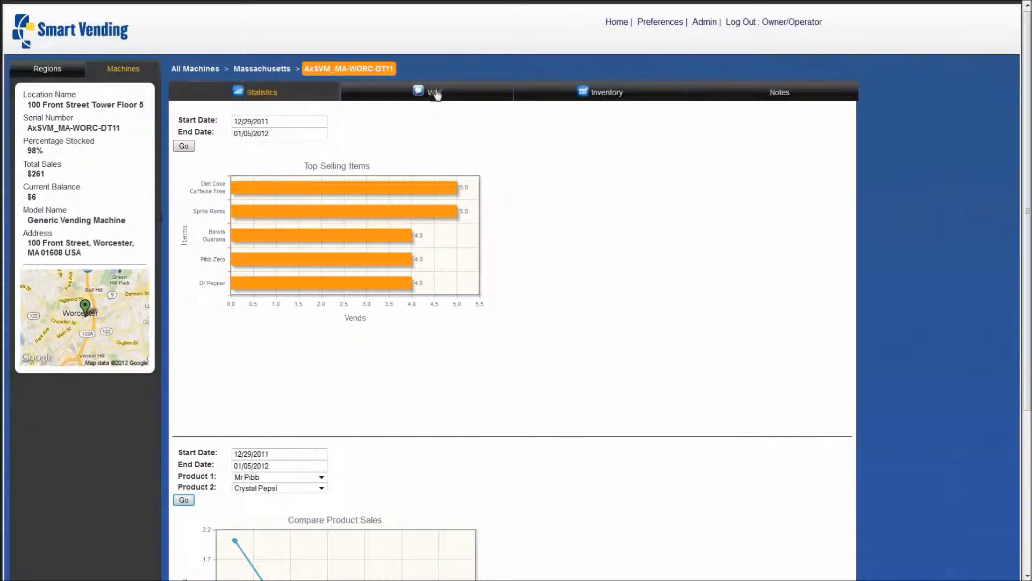
View the AxSVM_MA-WORC-DT11 machine's wall of temperature and door events
left_click(434, 92)
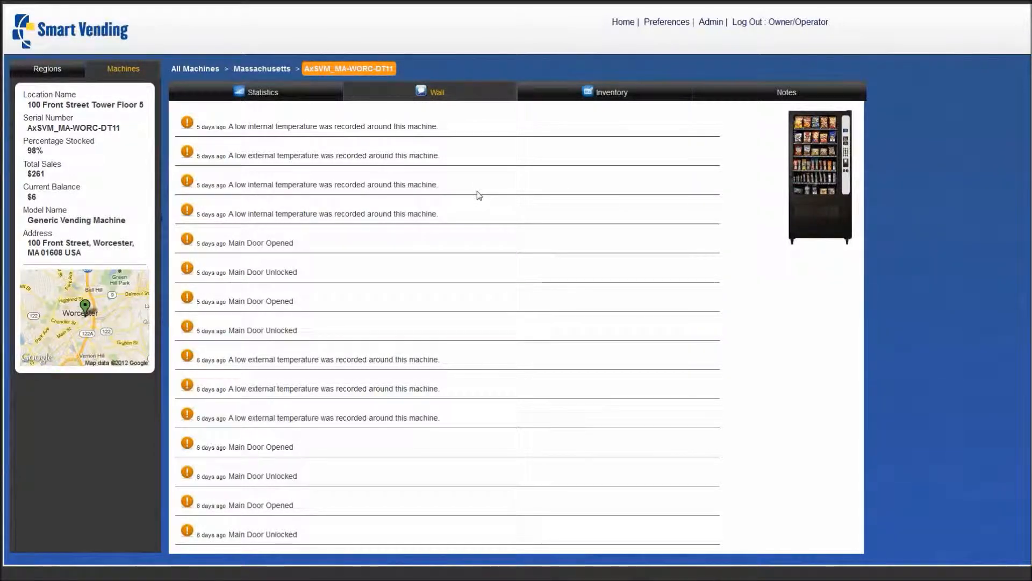
mouse_move(570, 99)
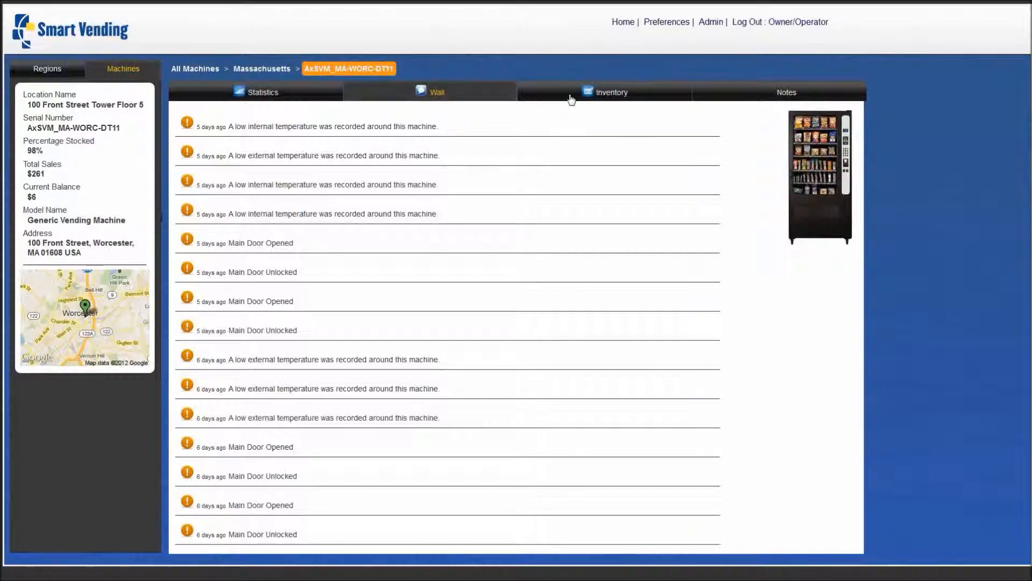
View the machine's 28-product inventory, then return to its statistics page
left_click(611, 92)
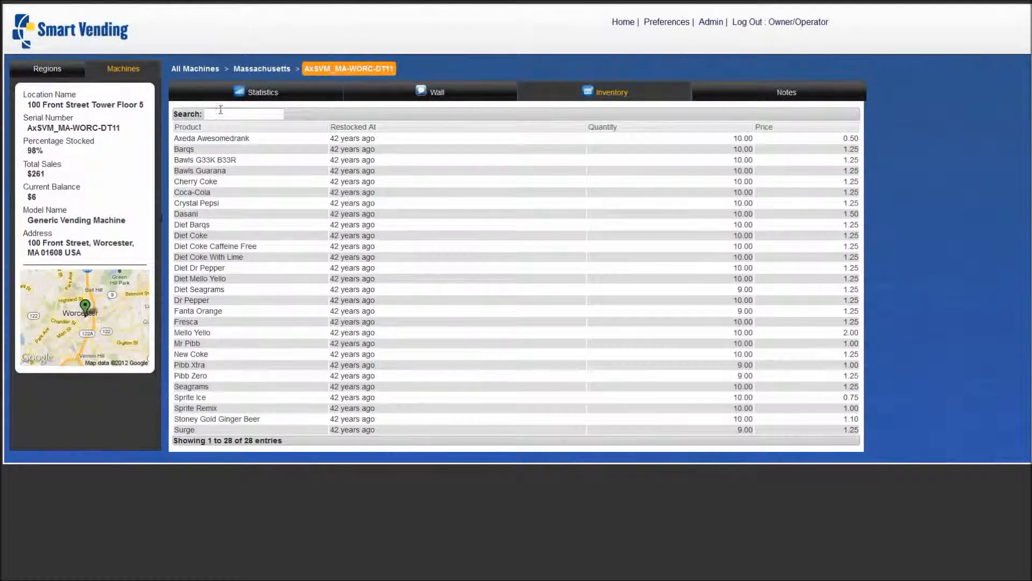
mouse_move(786, 93)
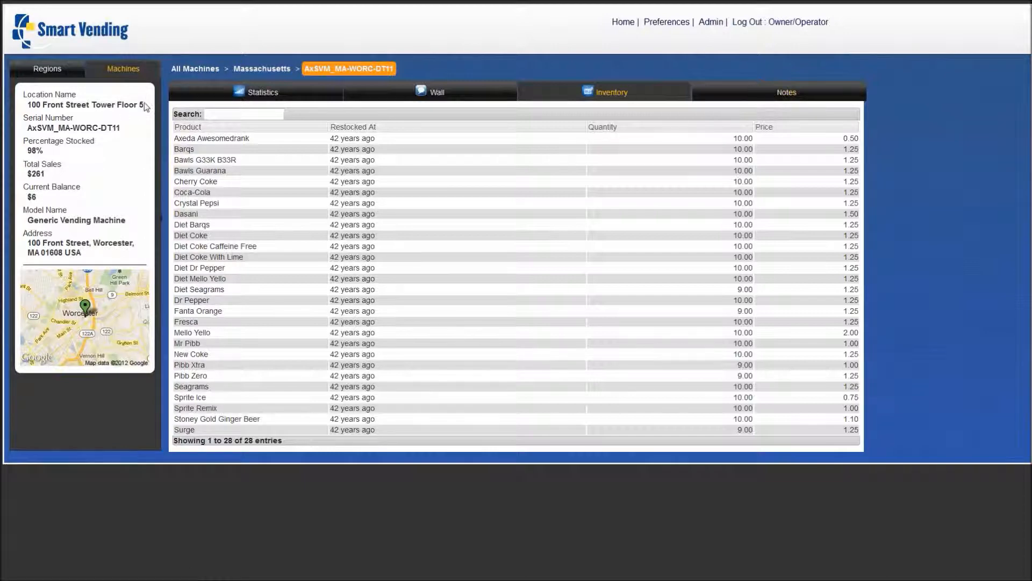
left_click(261, 93)
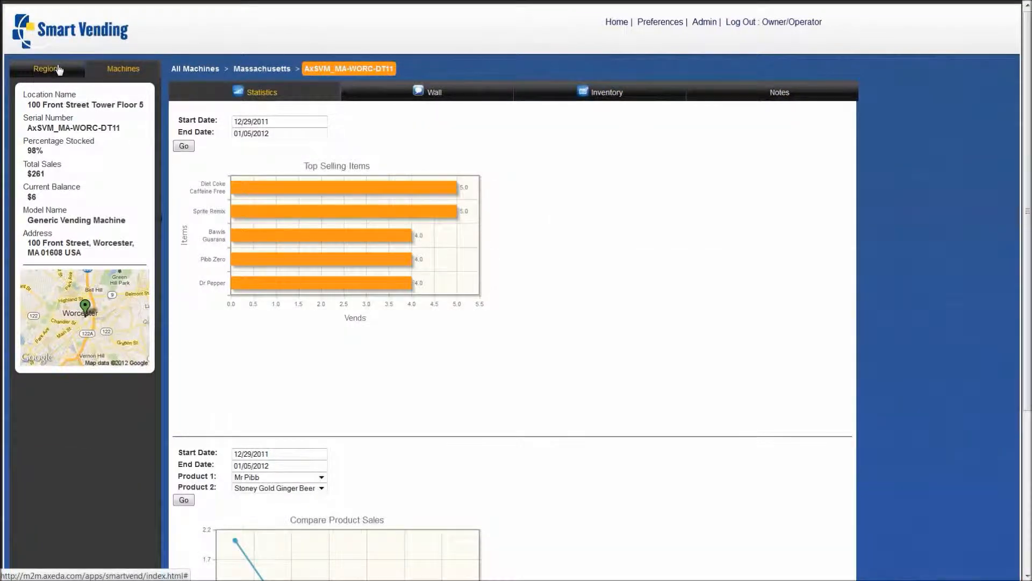
Return to the Massachusetts region dashboard via the Regions sidebar tab
left_click(262, 68)
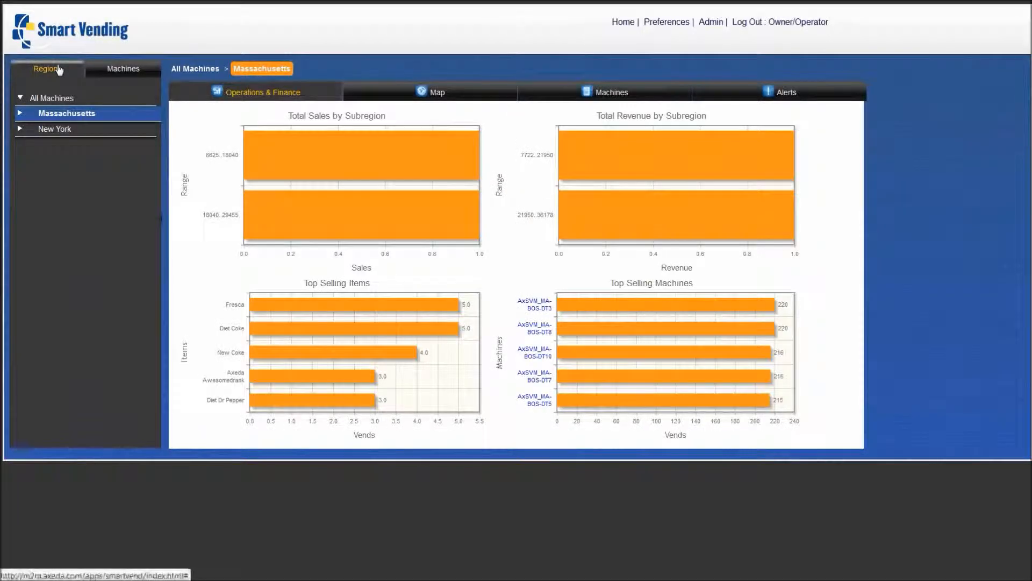
mouse_move(408, 64)
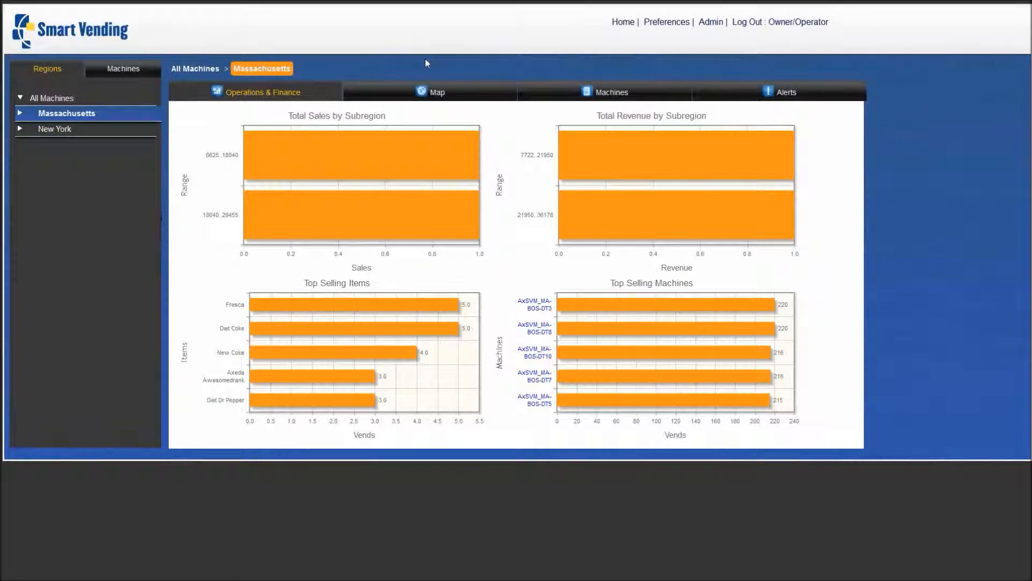
mouse_move(784, 31)
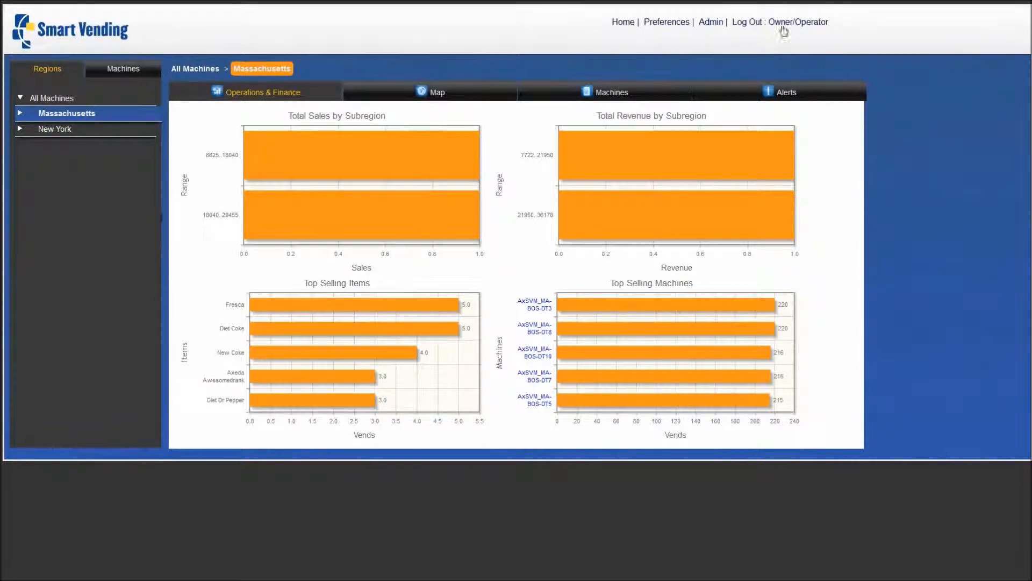
mouse_move(796, 21)
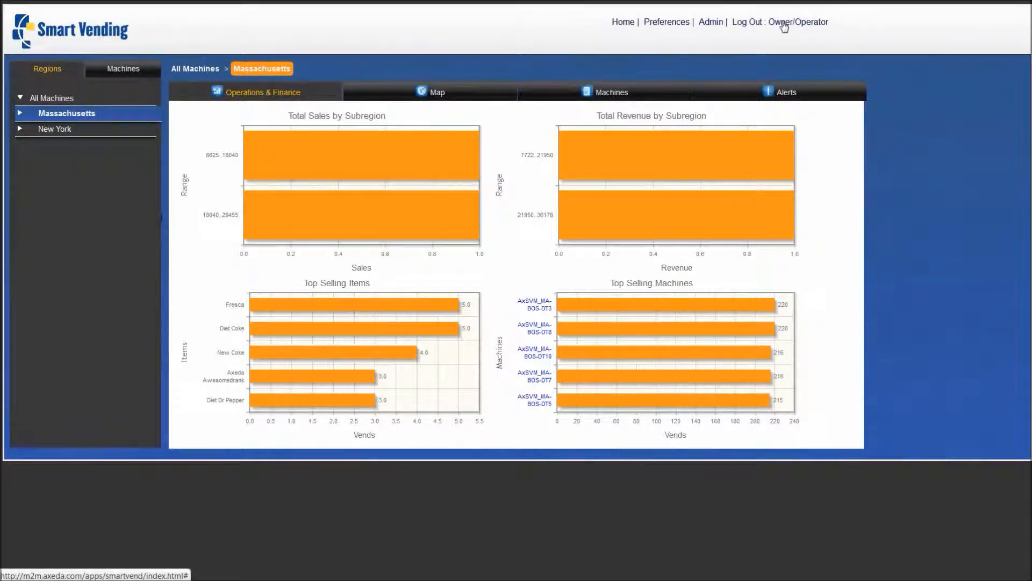
Log out and log back in as Massachusetts Fulfillment Manager to see the 77 Massachusetts machines
left_click(745, 22)
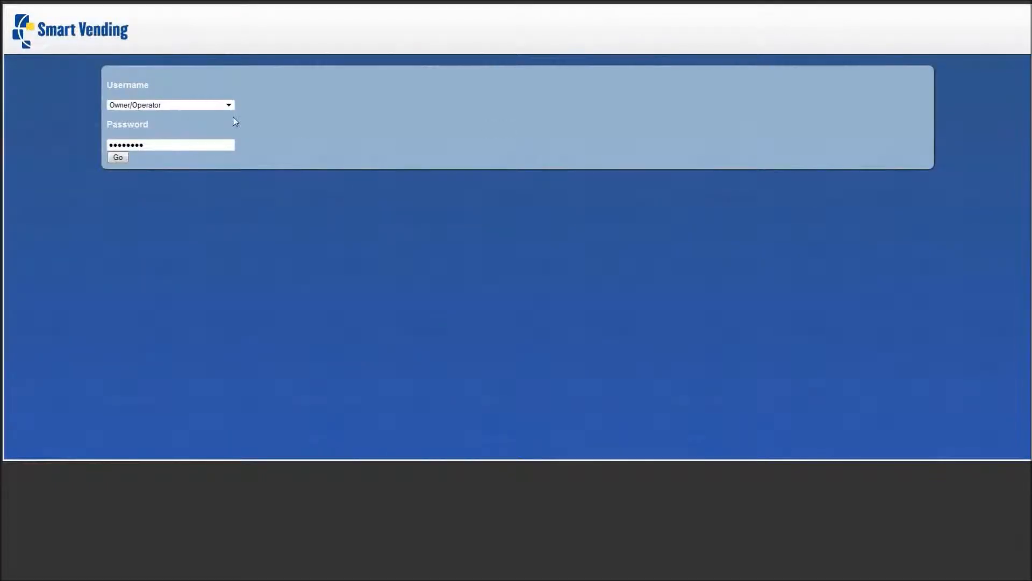
left_click(169, 104)
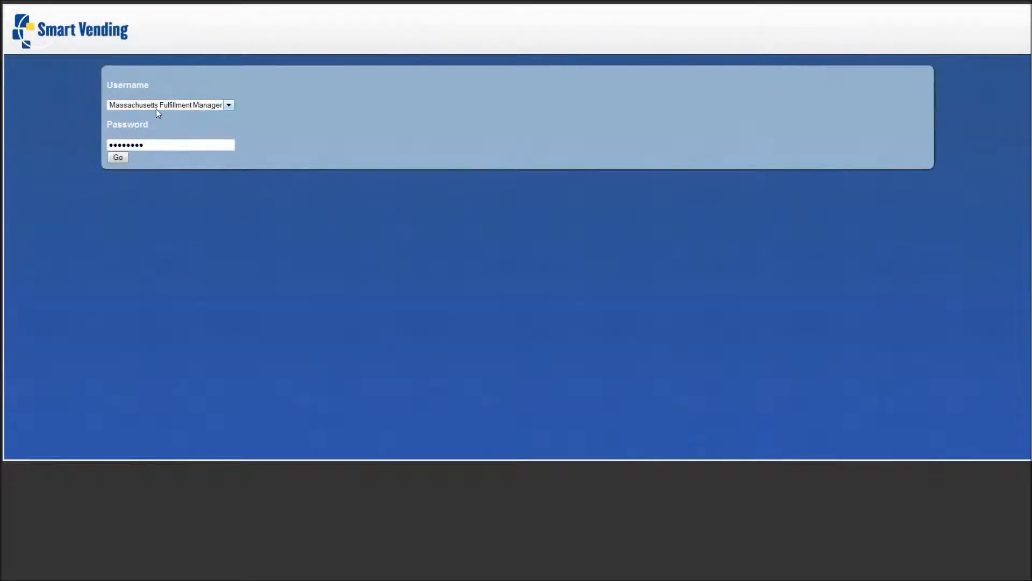
left_click(117, 157)
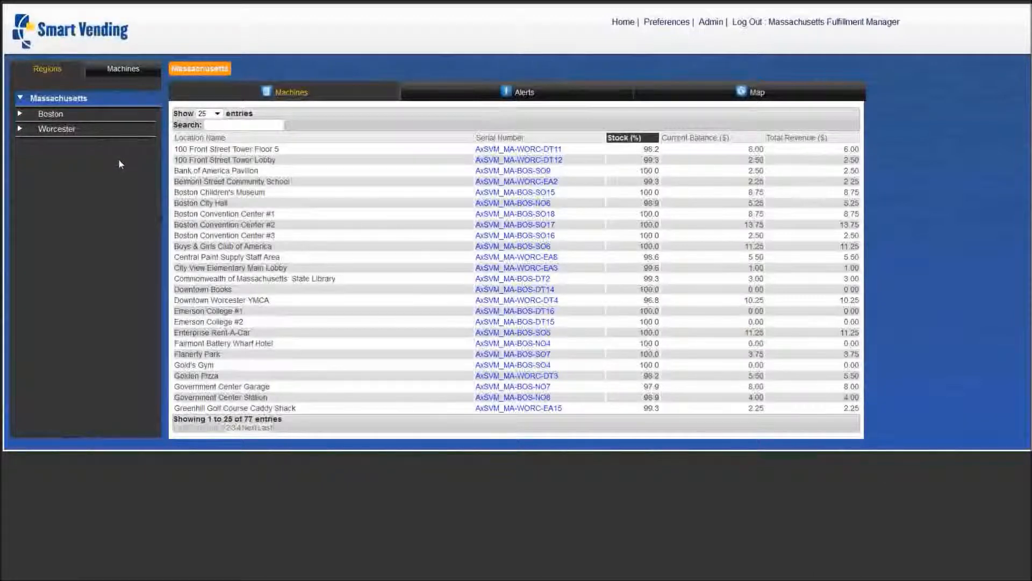
mouse_move(383, 172)
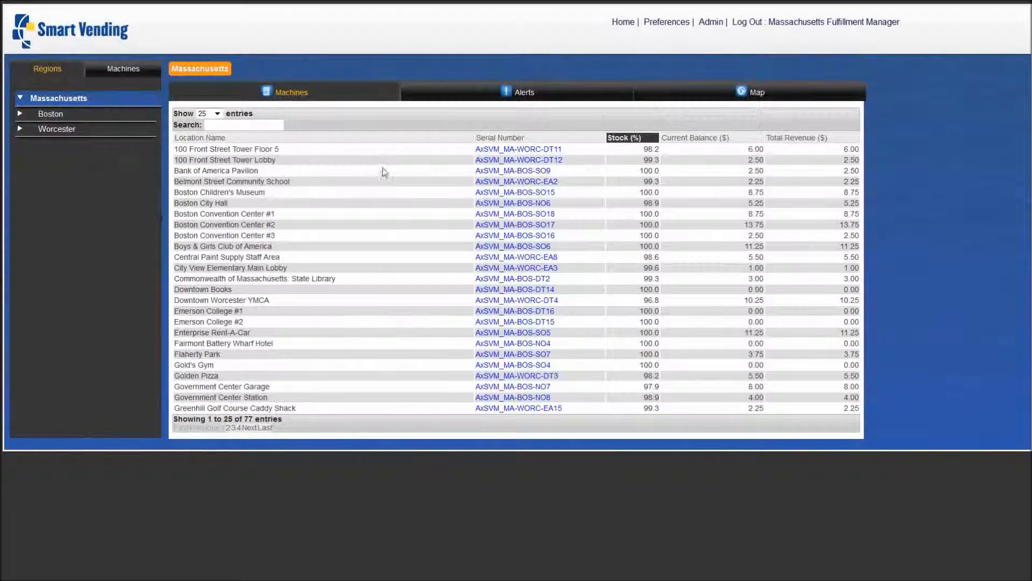
mouse_move(288, 155)
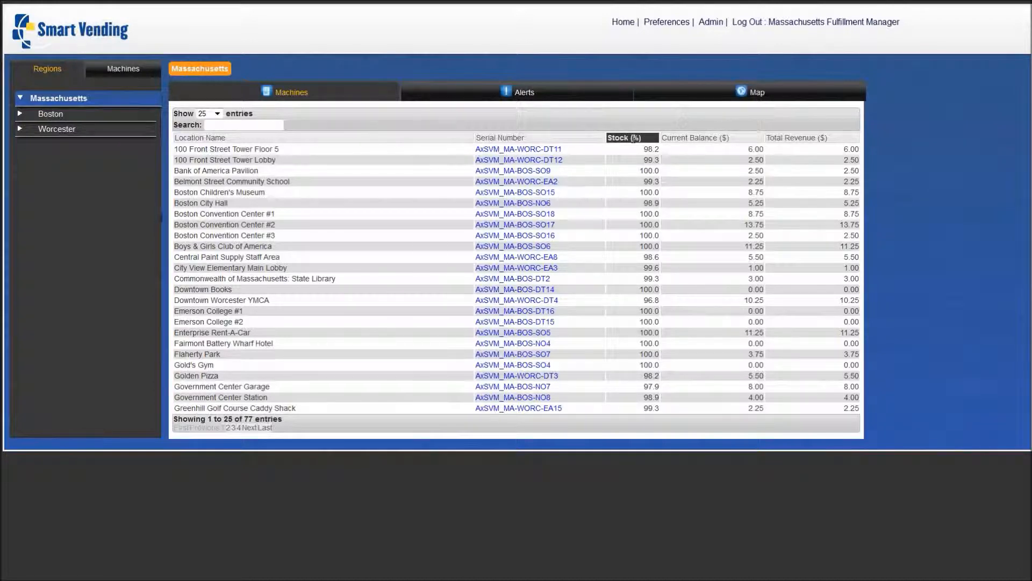
mouse_move(633, 146)
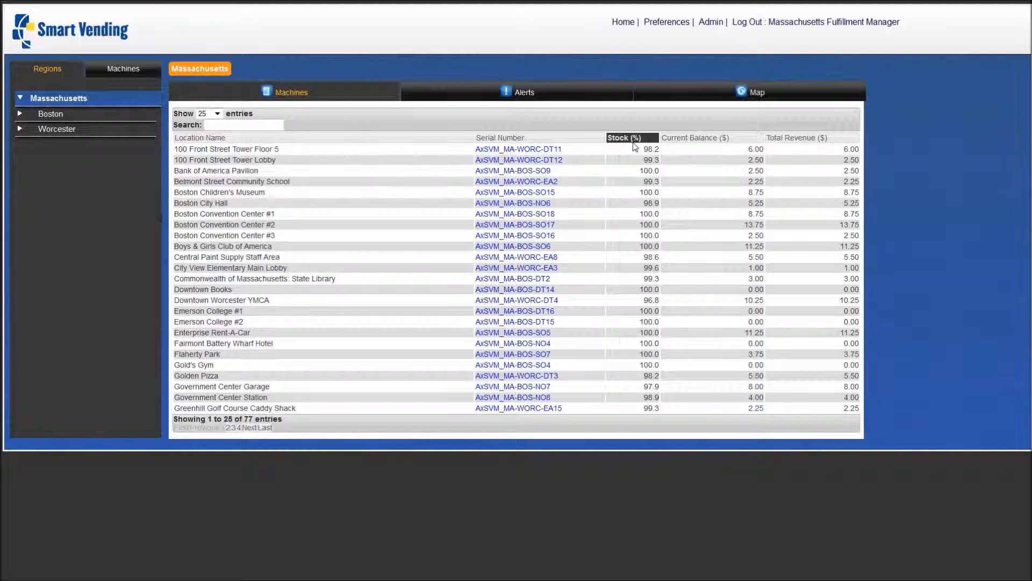
mouse_move(645, 235)
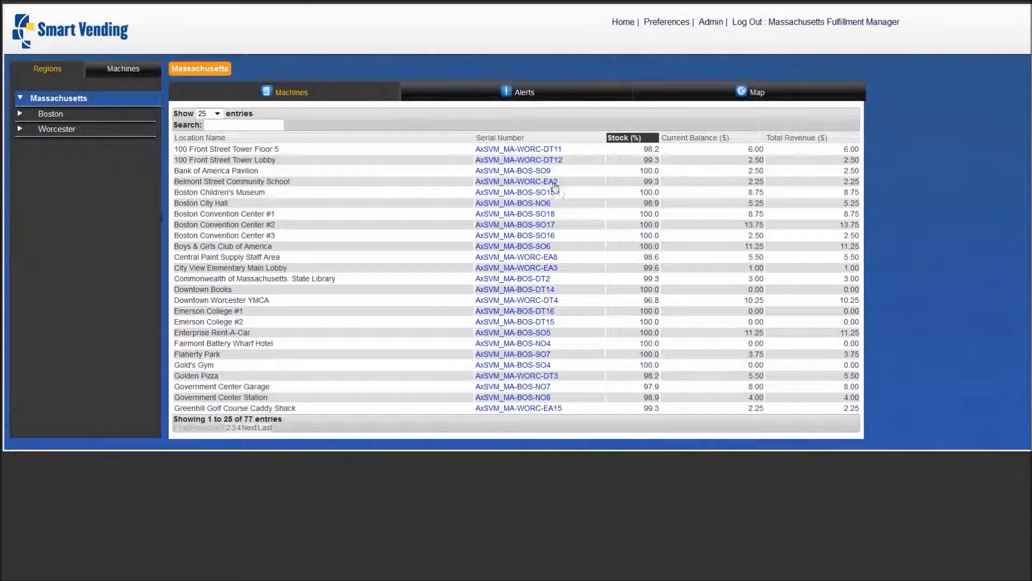
mouse_move(524, 92)
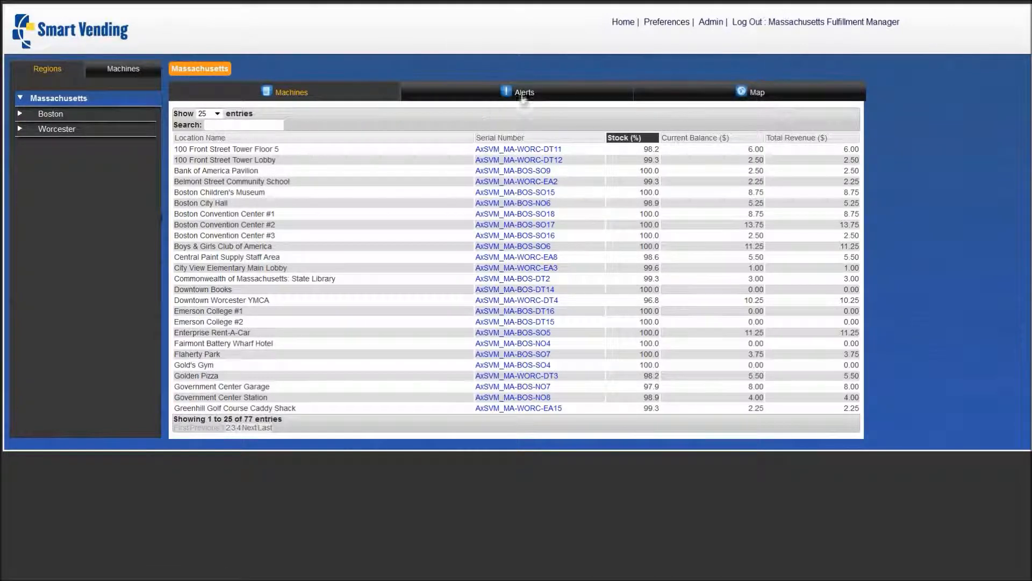
Review the Massachusetts Alerts counts, then switch to the region's Map view
left_click(524, 92)
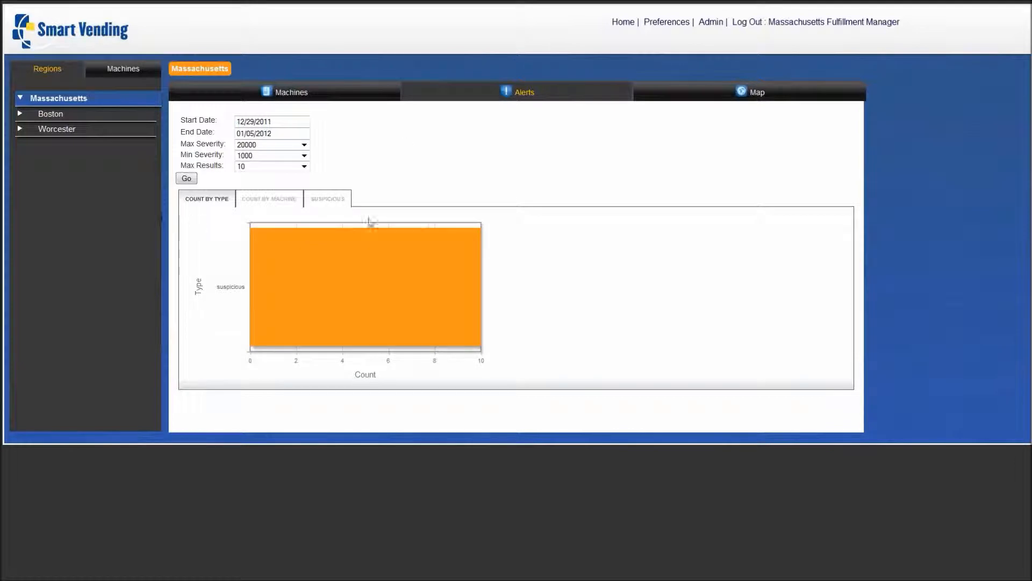
left_click(755, 92)
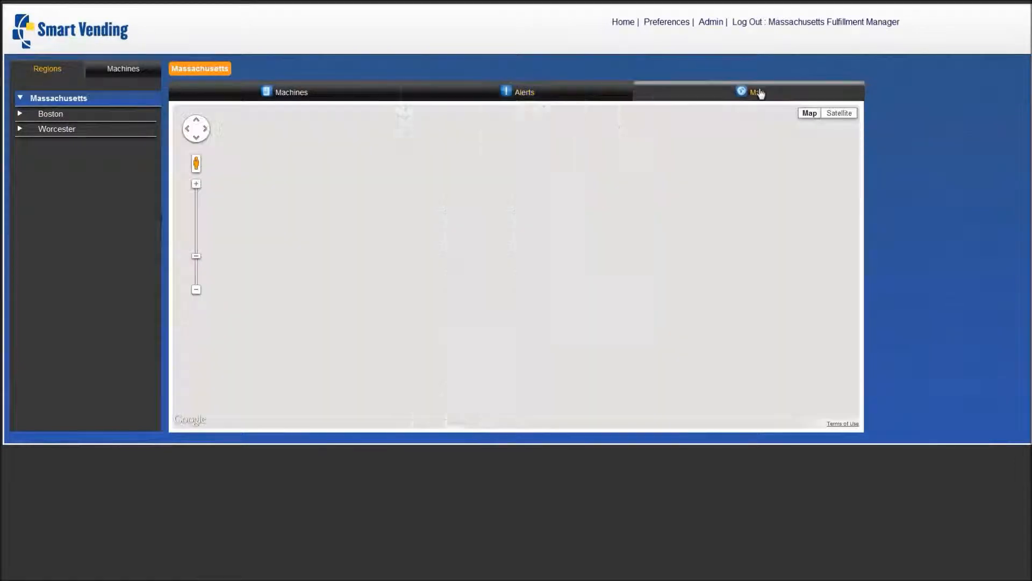
Reload the Map view and select Boston in the Regions tree
left_click(756, 92)
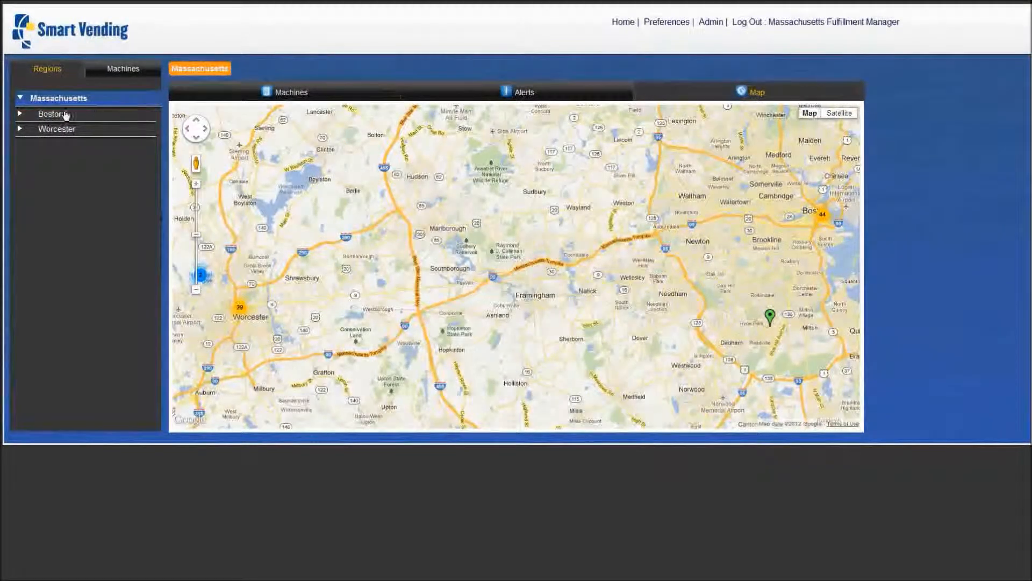
left_click(51, 113)
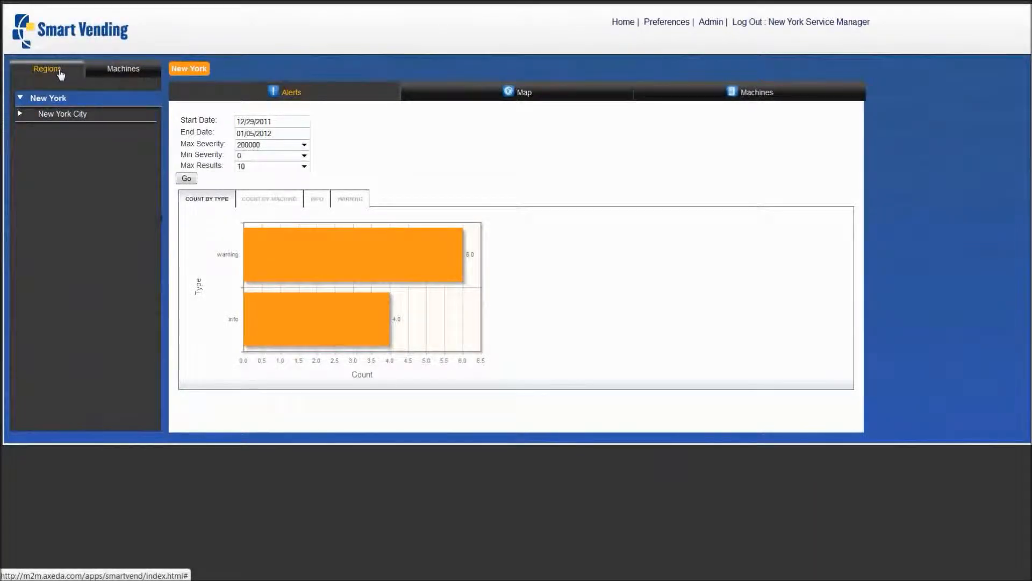
mouse_move(457, 151)
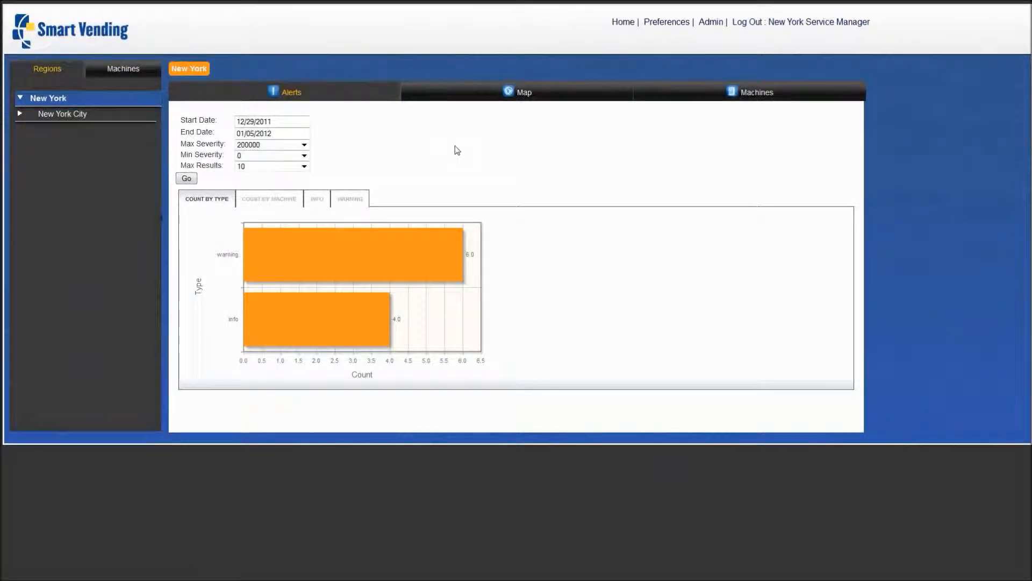
mouse_move(474, 151)
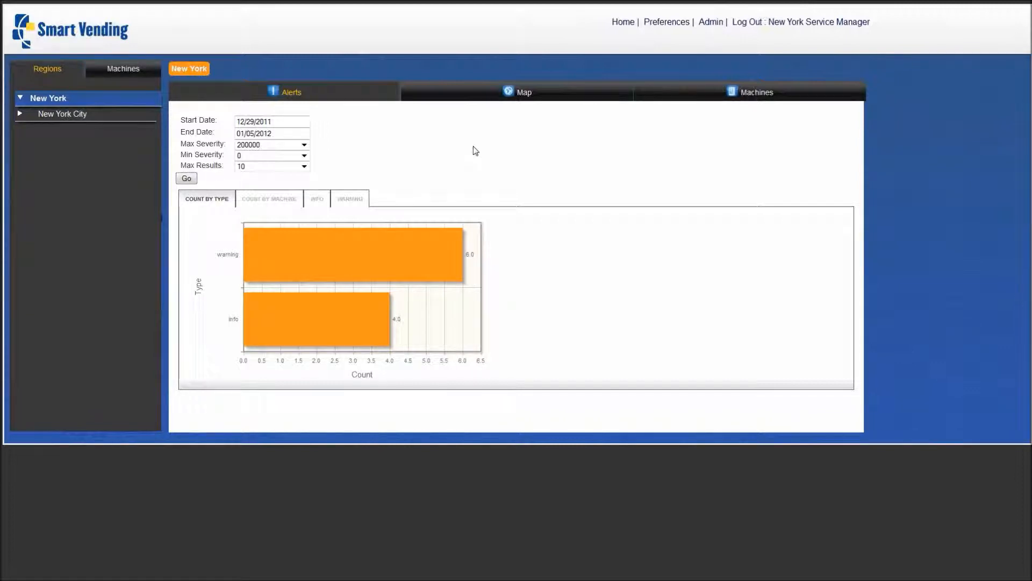
mouse_move(1019, 30)
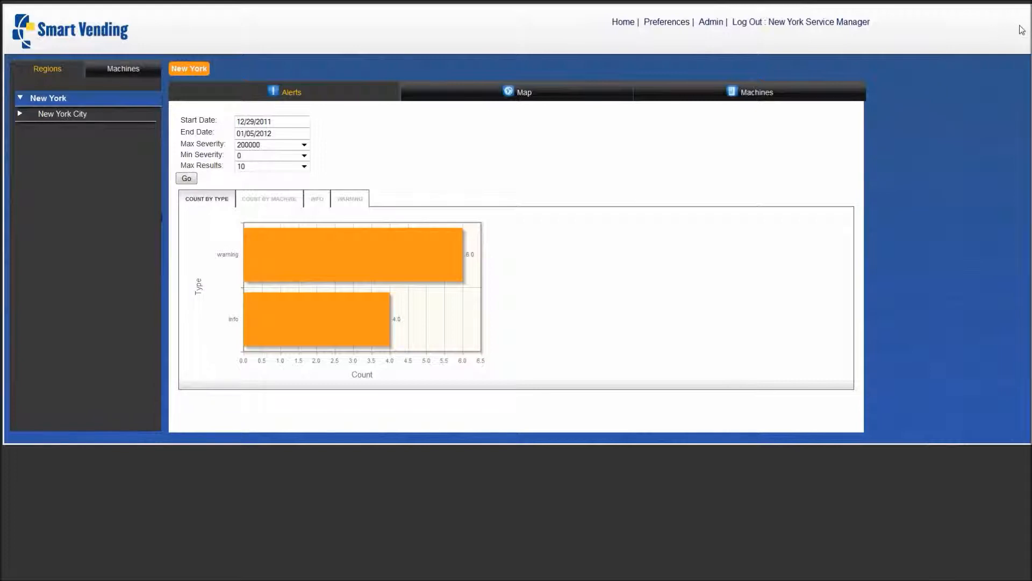